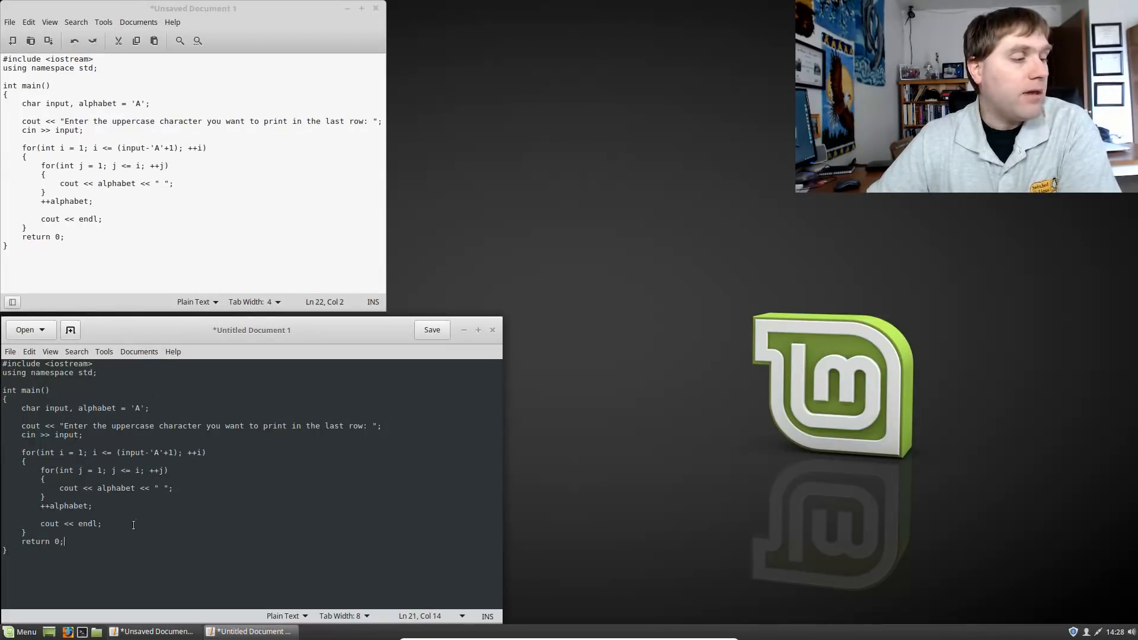
Browse gedit's View, Tools and Edit menus, then set Highlight Mode to C++.
click(49, 352)
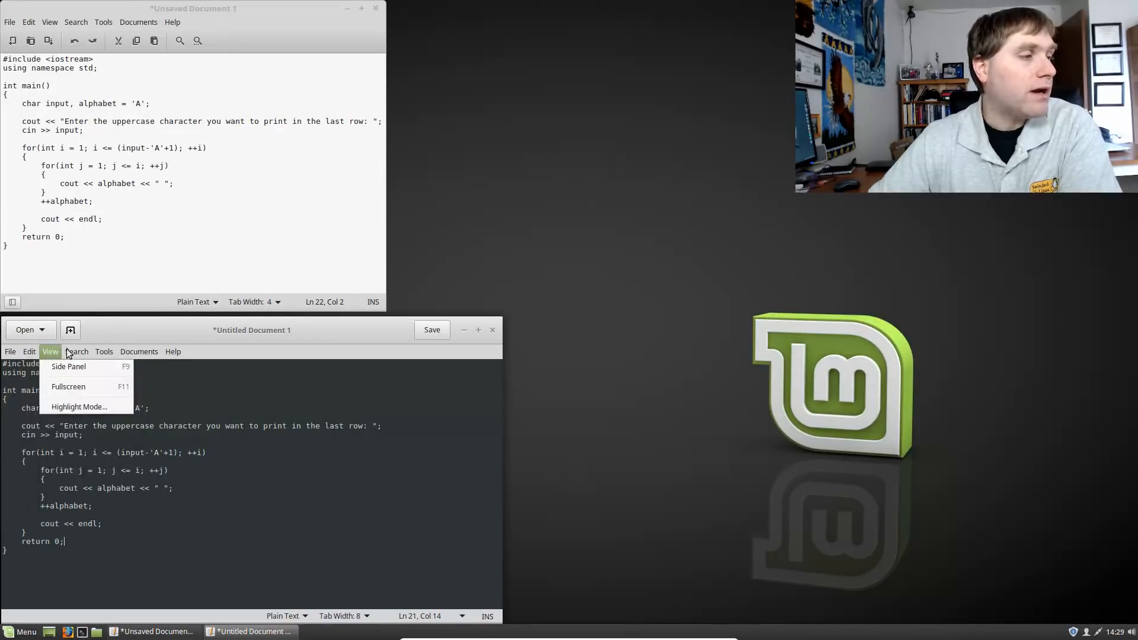
click(104, 352)
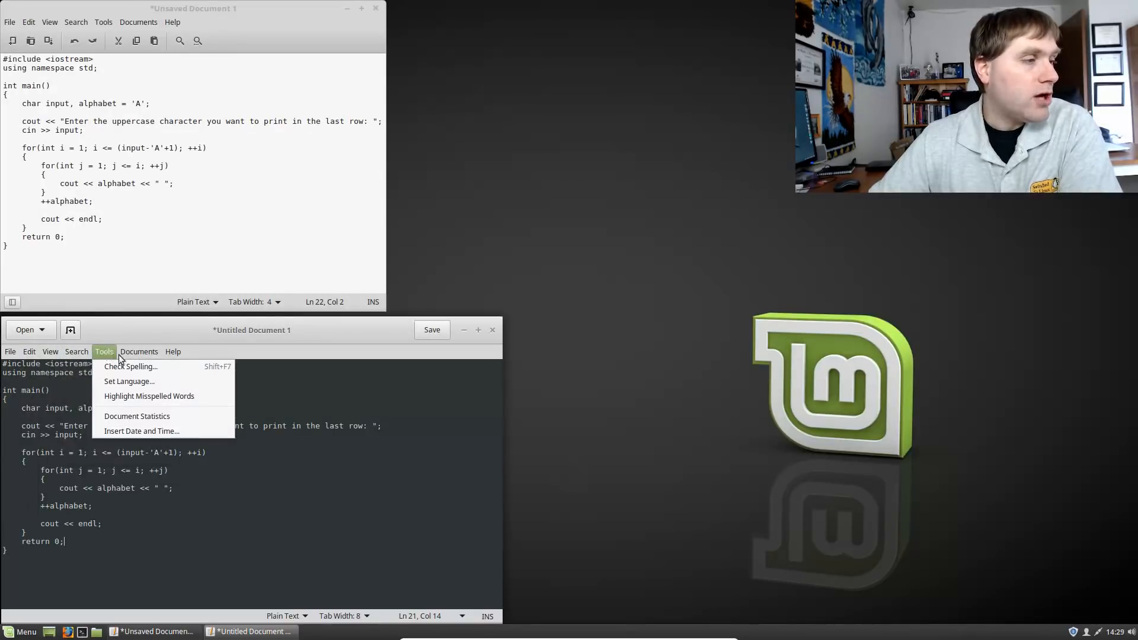
click(29, 352)
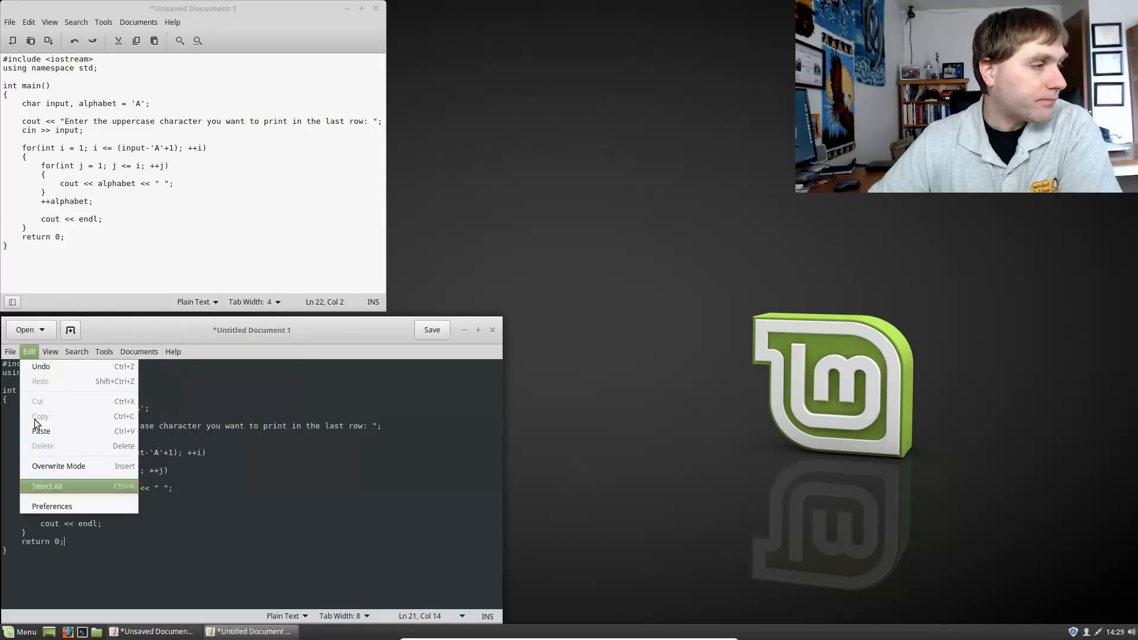
click(50, 351)
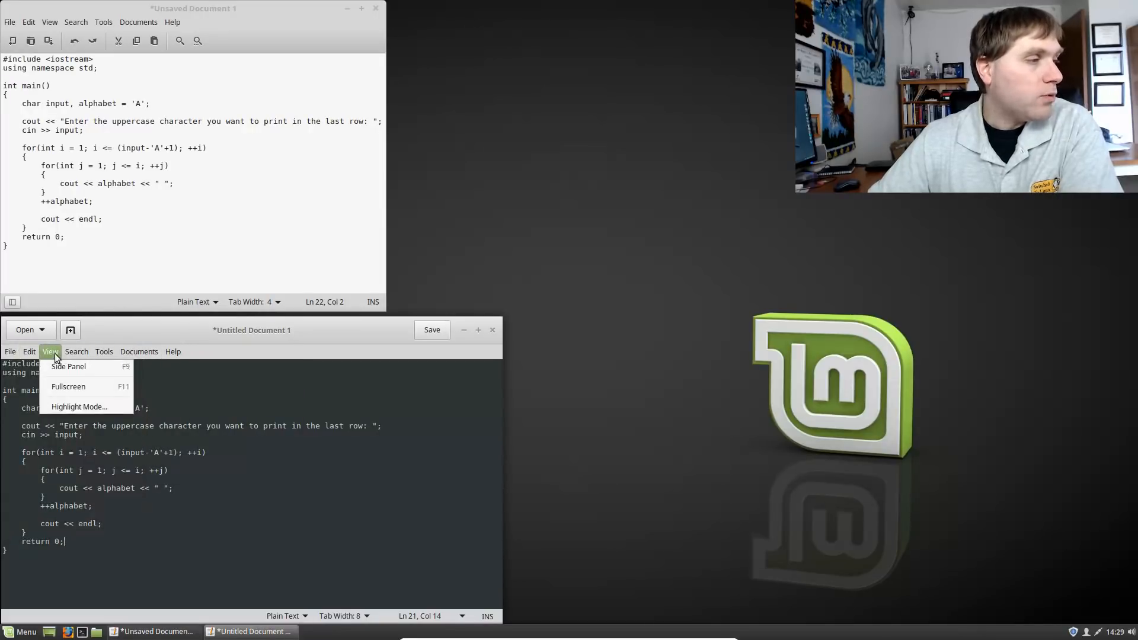
mouse_move(78, 407)
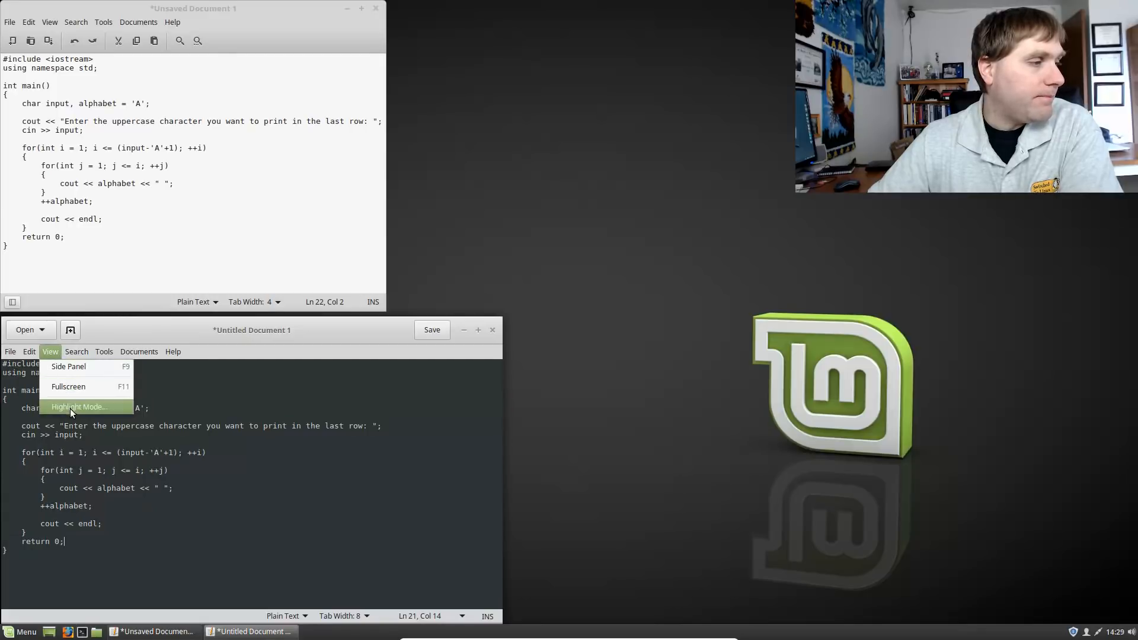
click(78, 406)
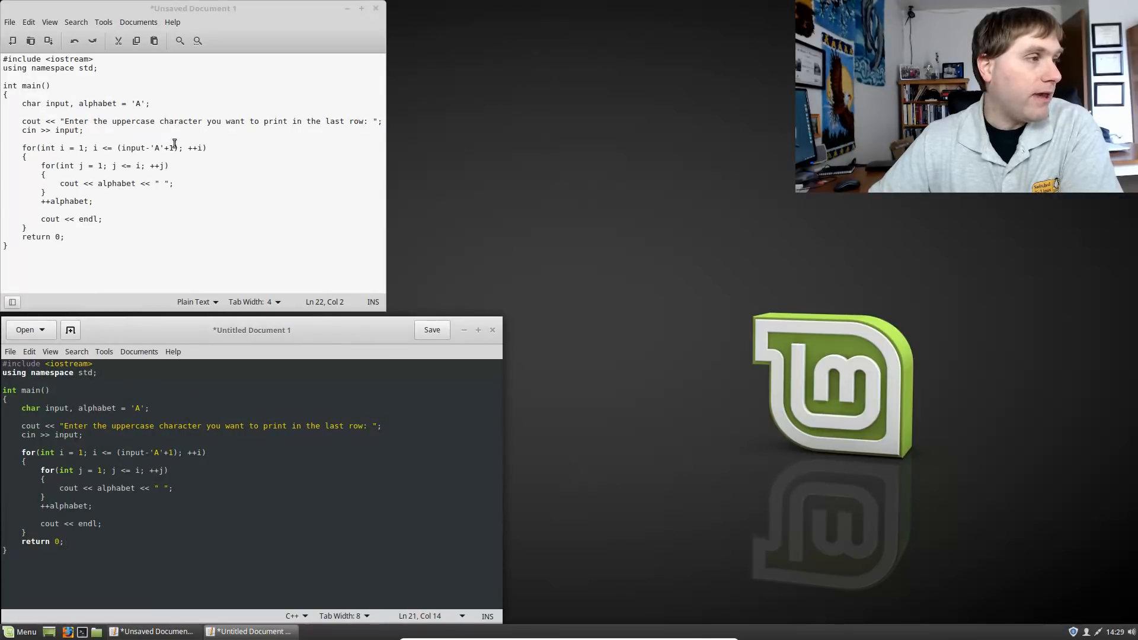
Set Xed's highlight mode to C++ via View > Highlight Mode > Source.
click(49, 22)
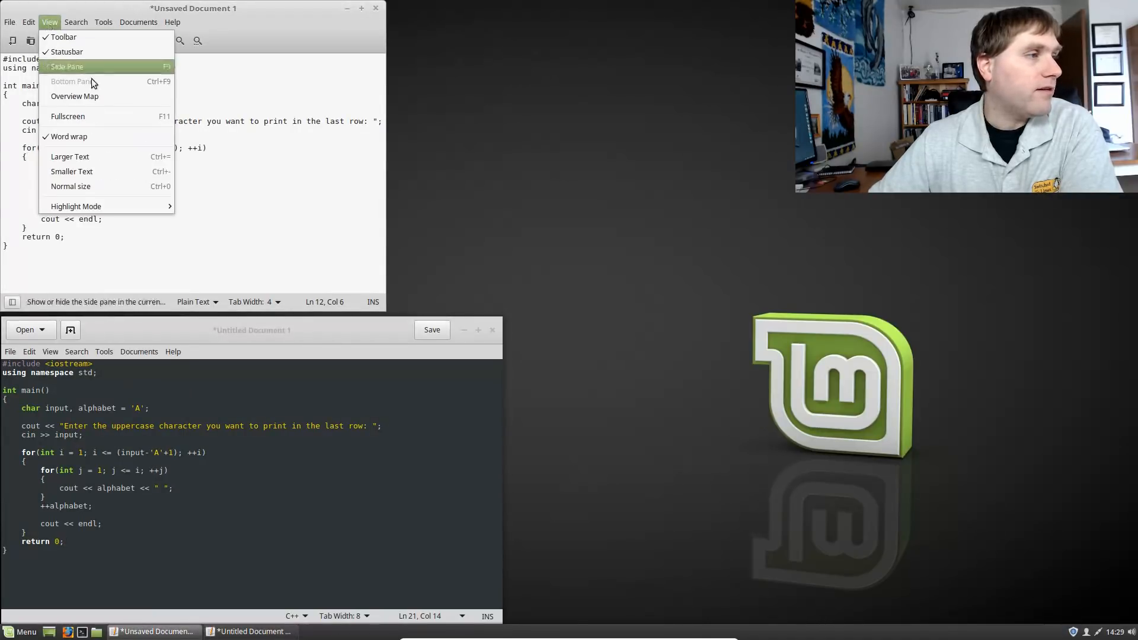
click(75, 206)
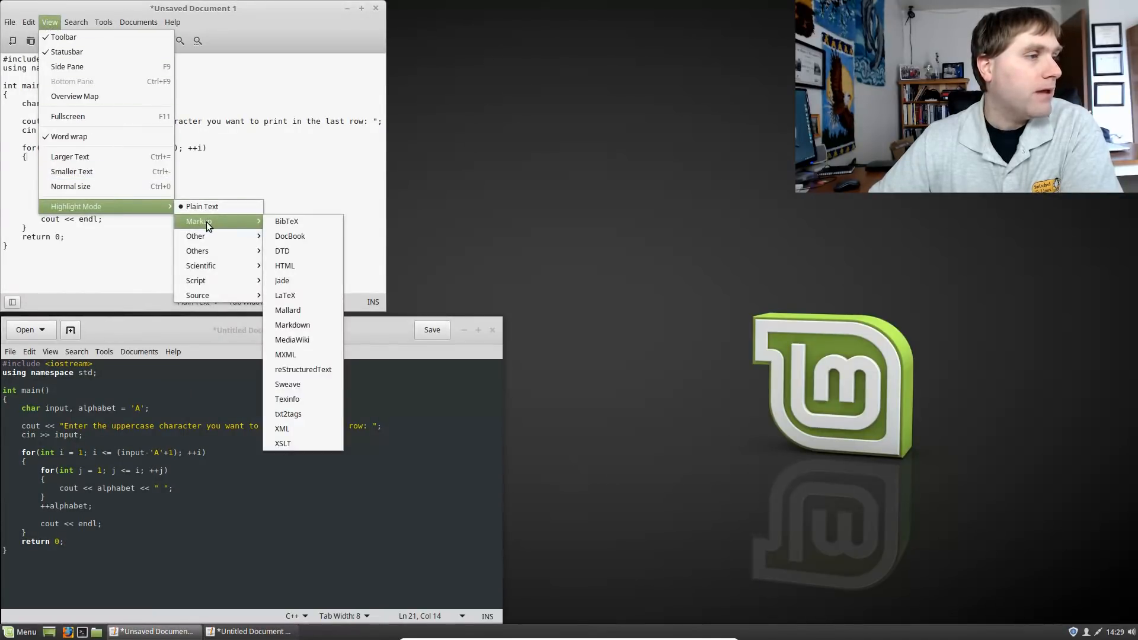
mouse_move(210, 236)
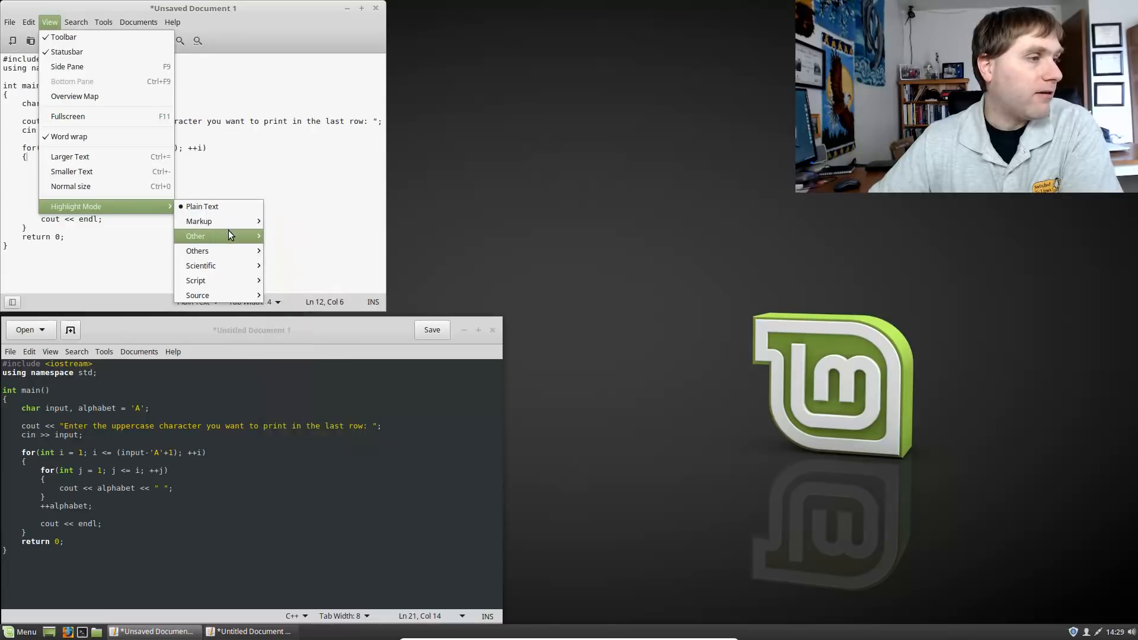
mouse_move(197, 250)
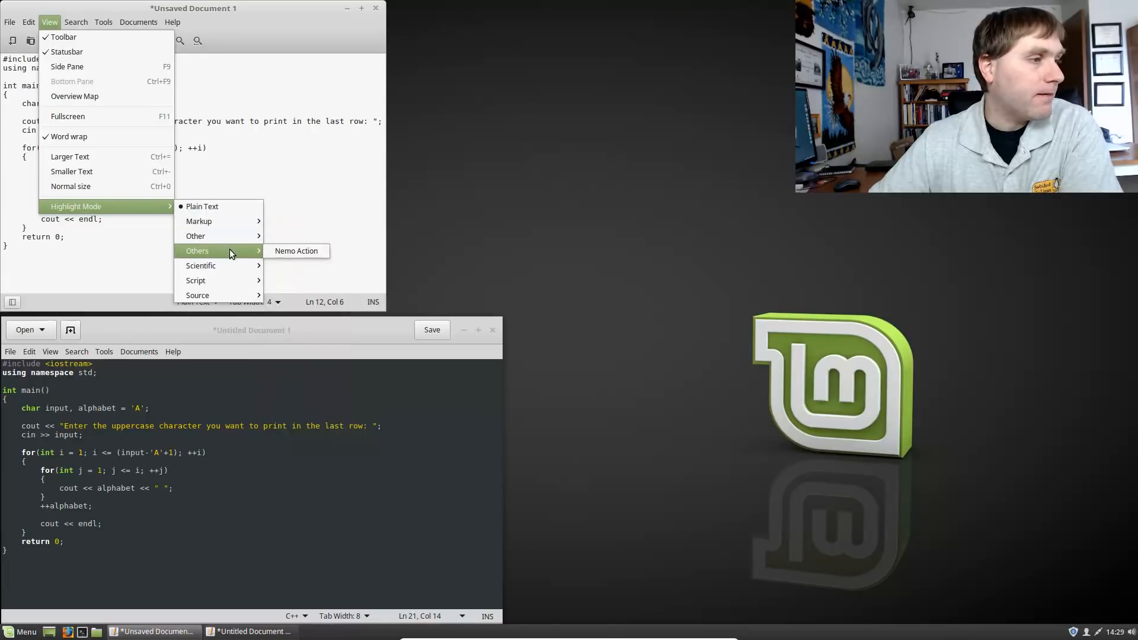
mouse_move(201, 265)
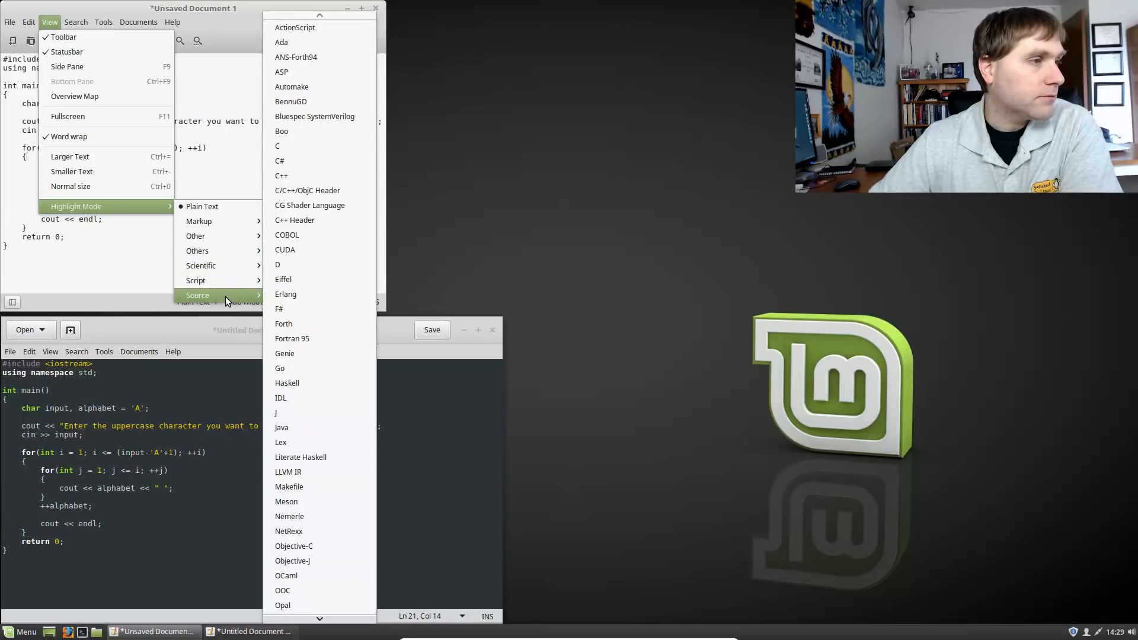
click(281, 176)
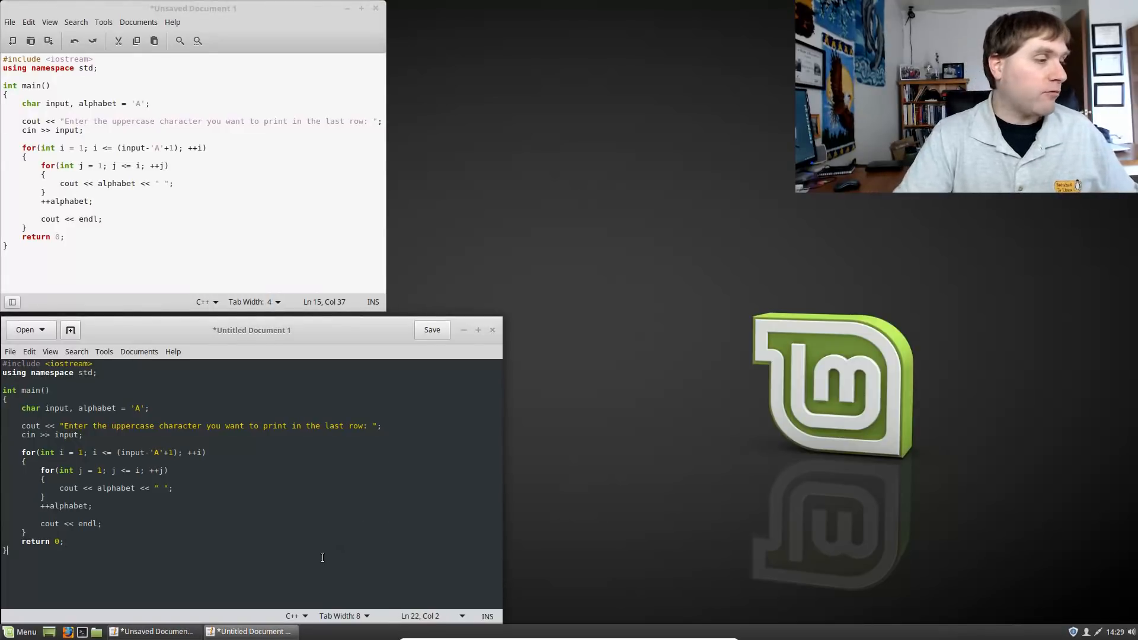
text(int gcd (int a, int b) {)
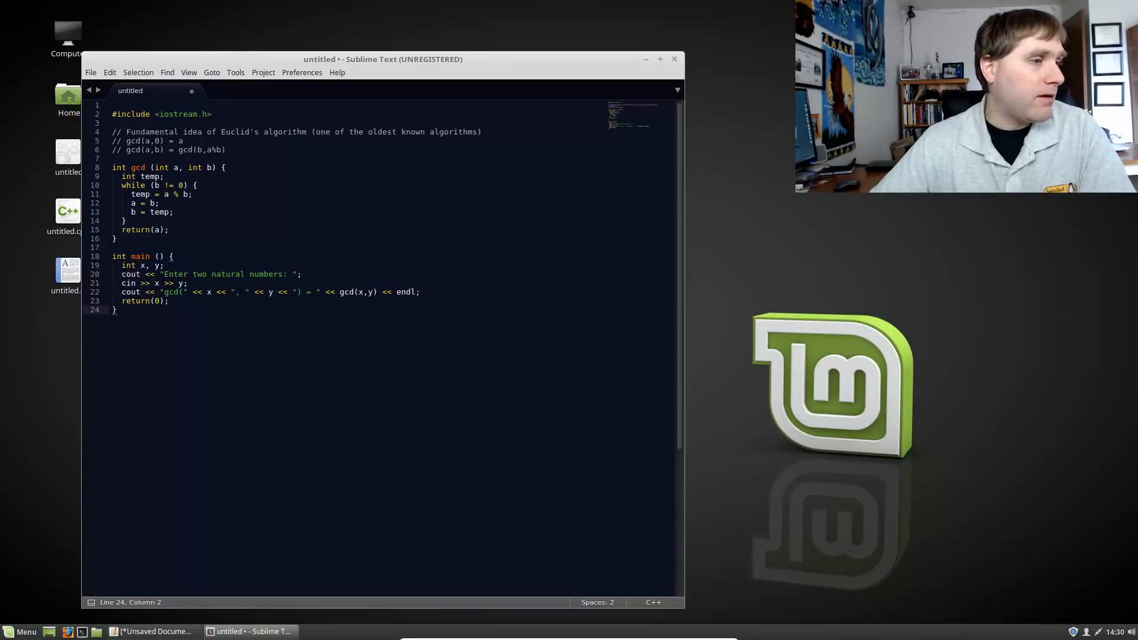
mouse_move(504, 158)
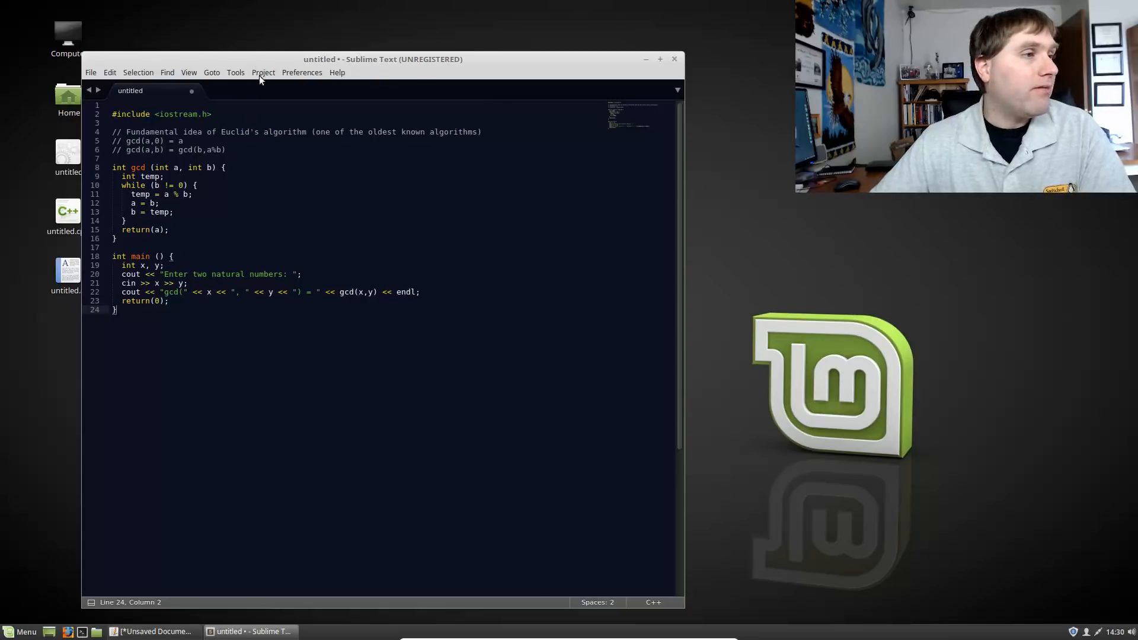
click(301, 71)
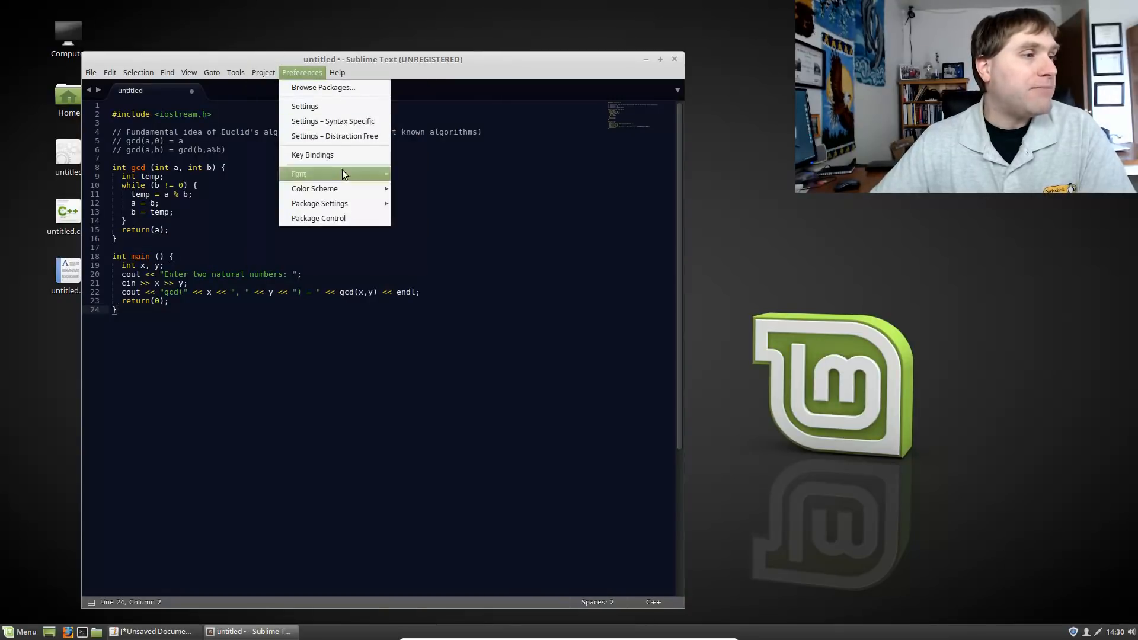
mouse_move(326, 188)
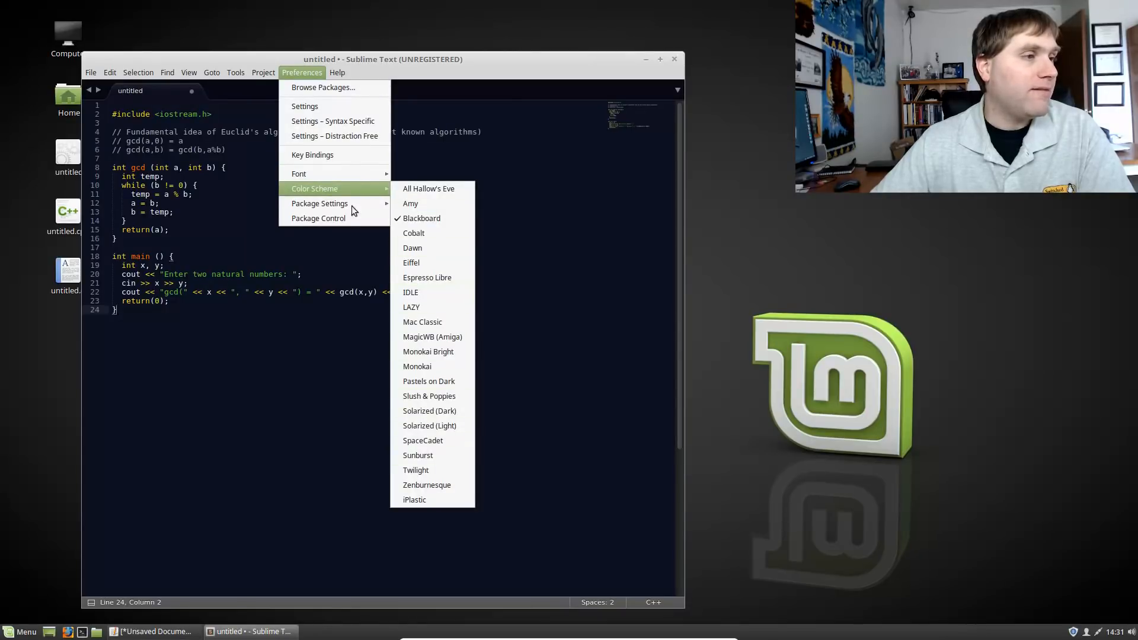
mouse_move(312, 155)
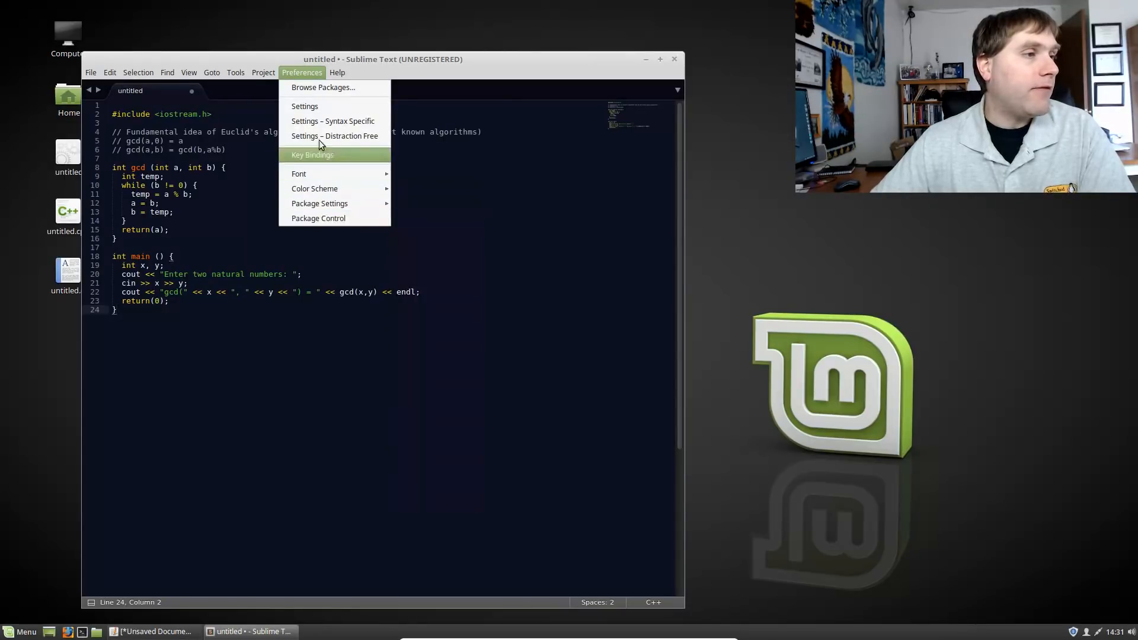
click(234, 72)
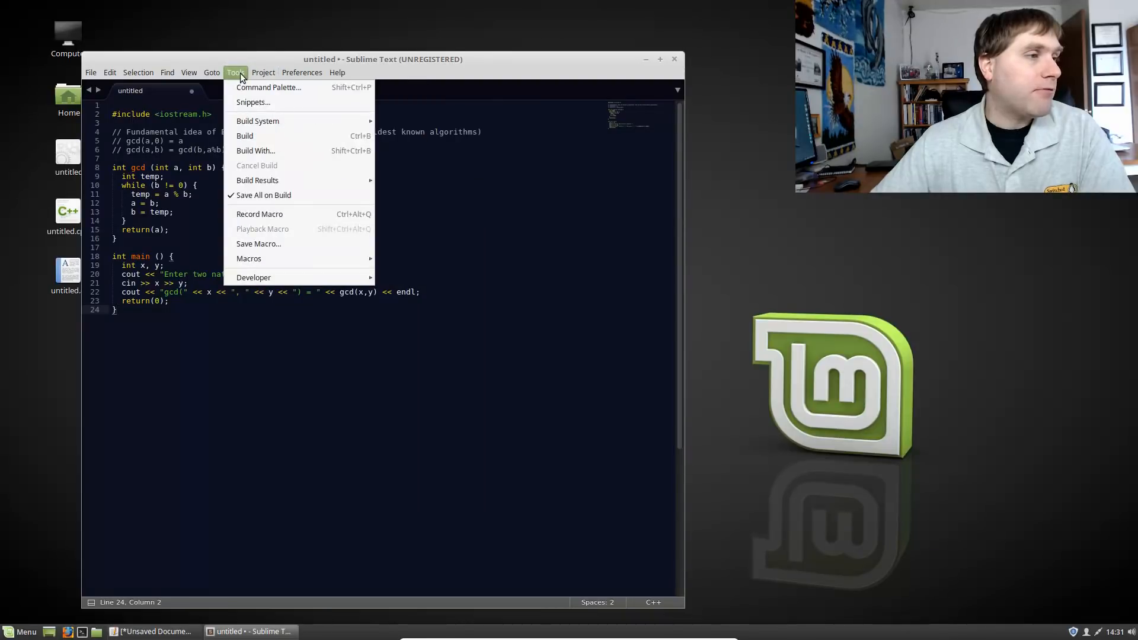
click(188, 72)
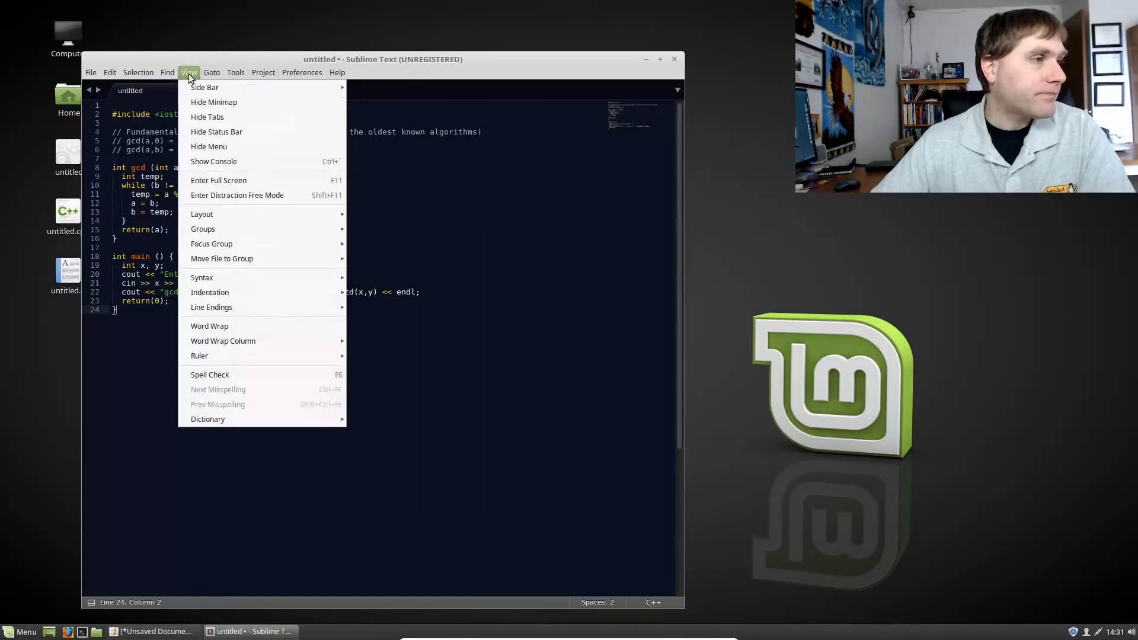
mouse_move(252, 272)
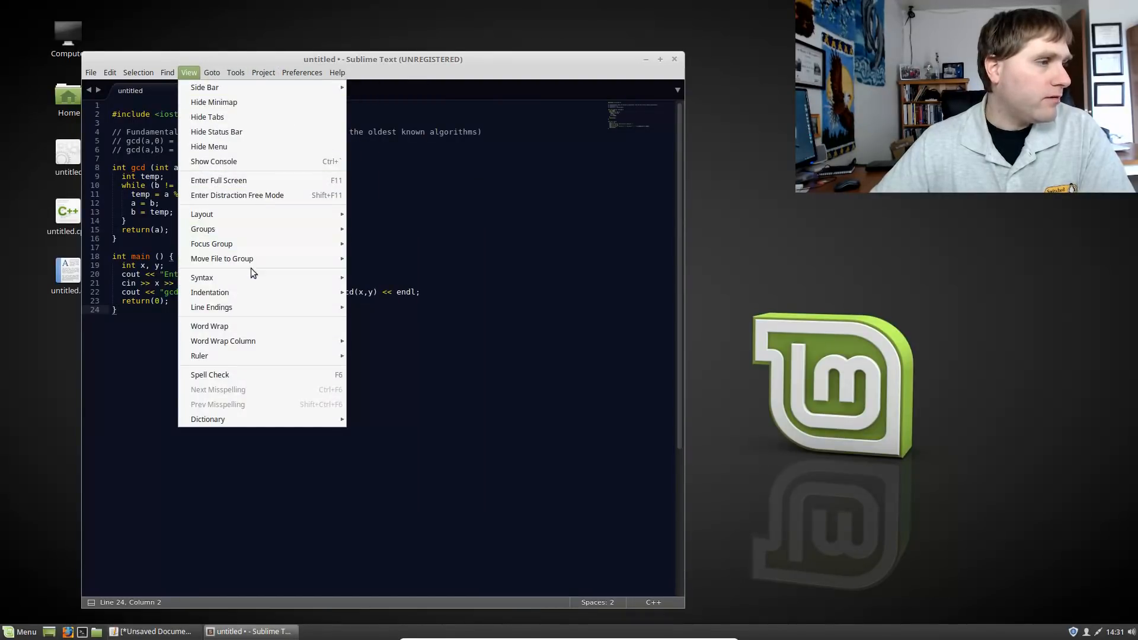
click(201, 278)
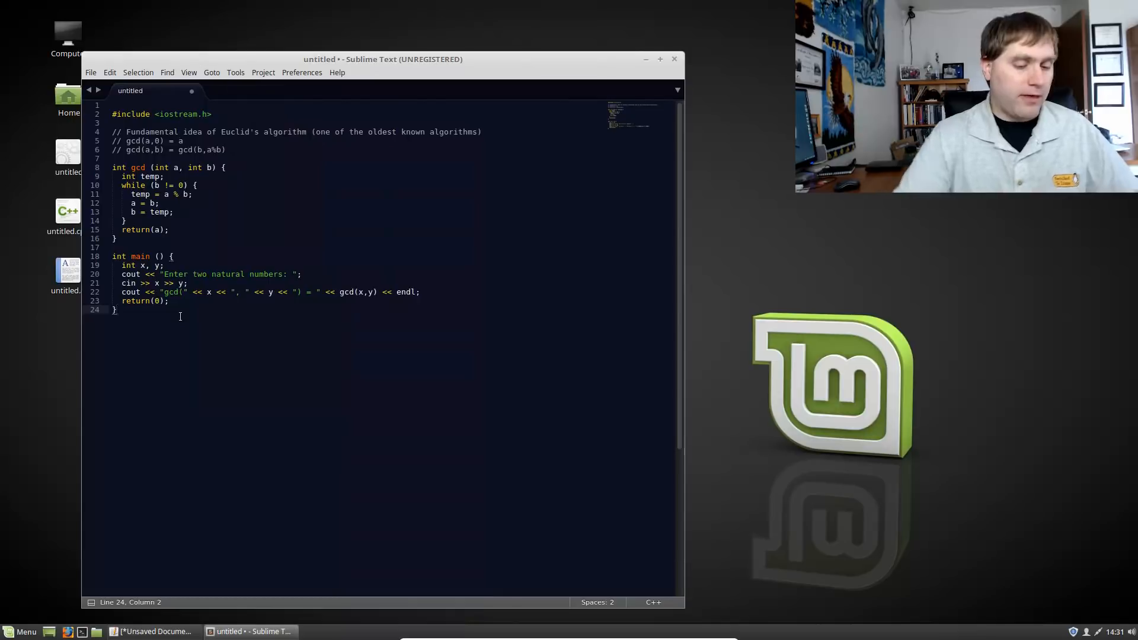
text(in)
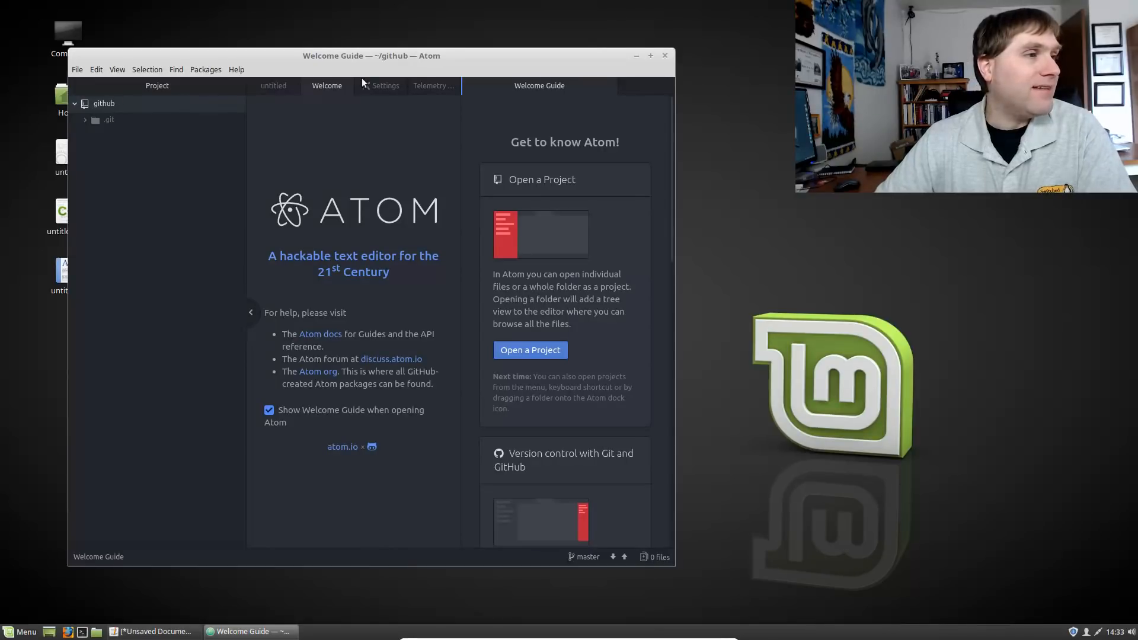
Open Atom's Selection menu beside the C++ program and Welcome Guide.
click(274, 85)
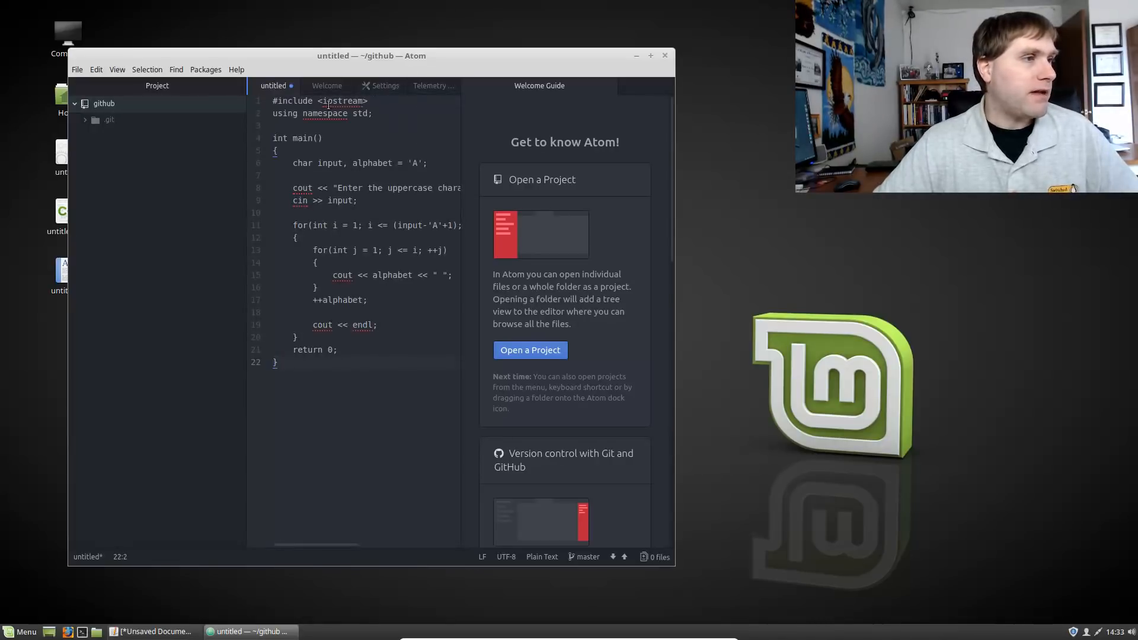
click(146, 69)
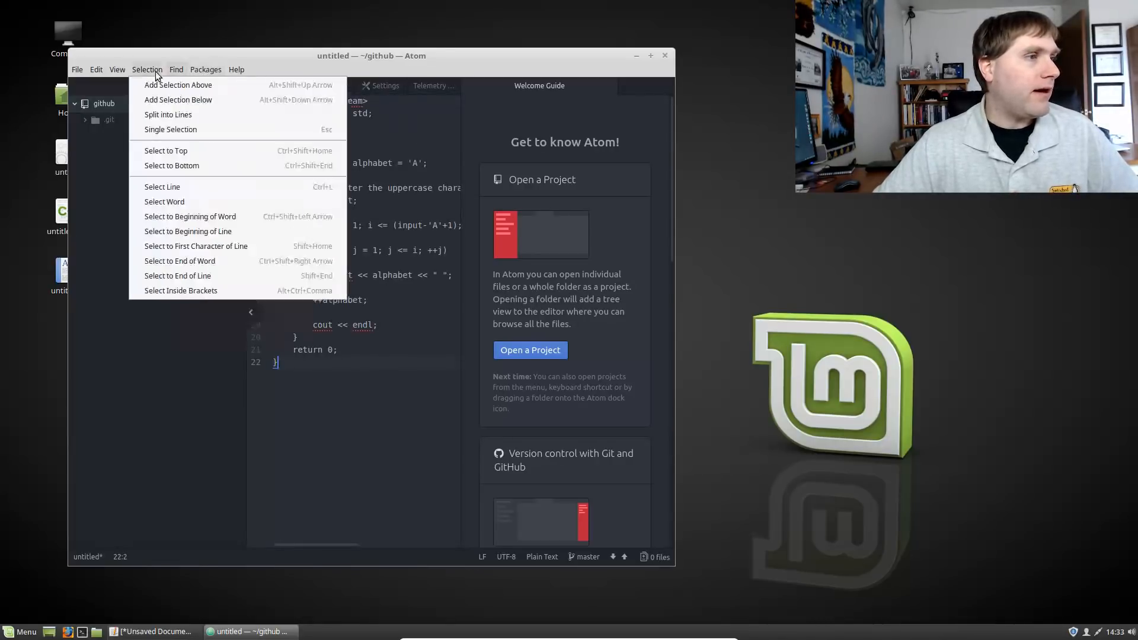
click(116, 69)
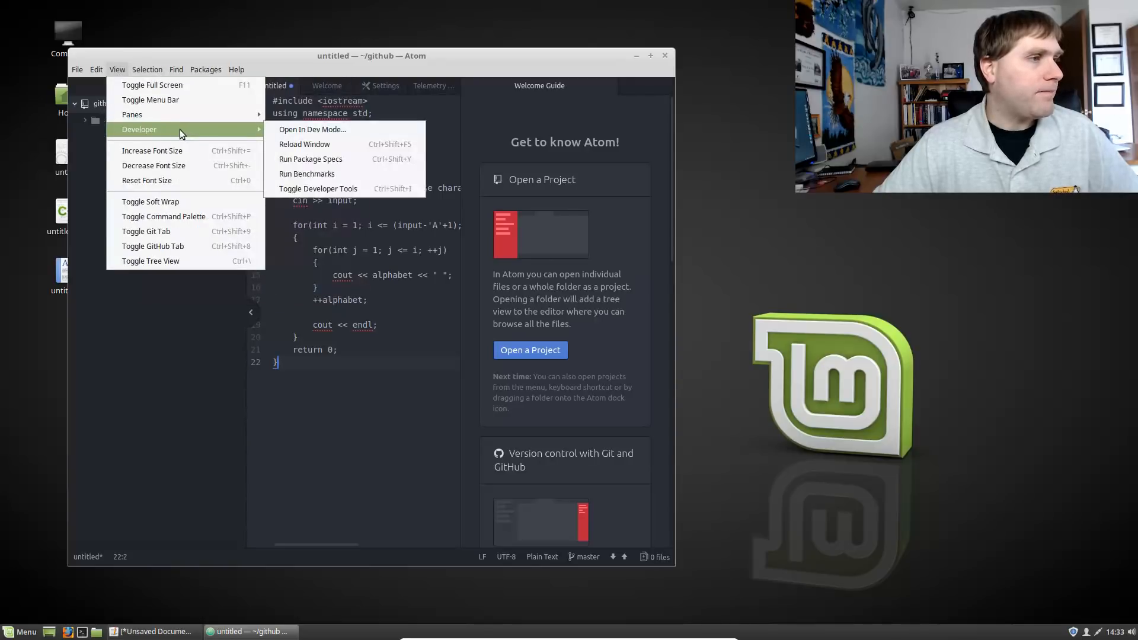
click(95, 69)
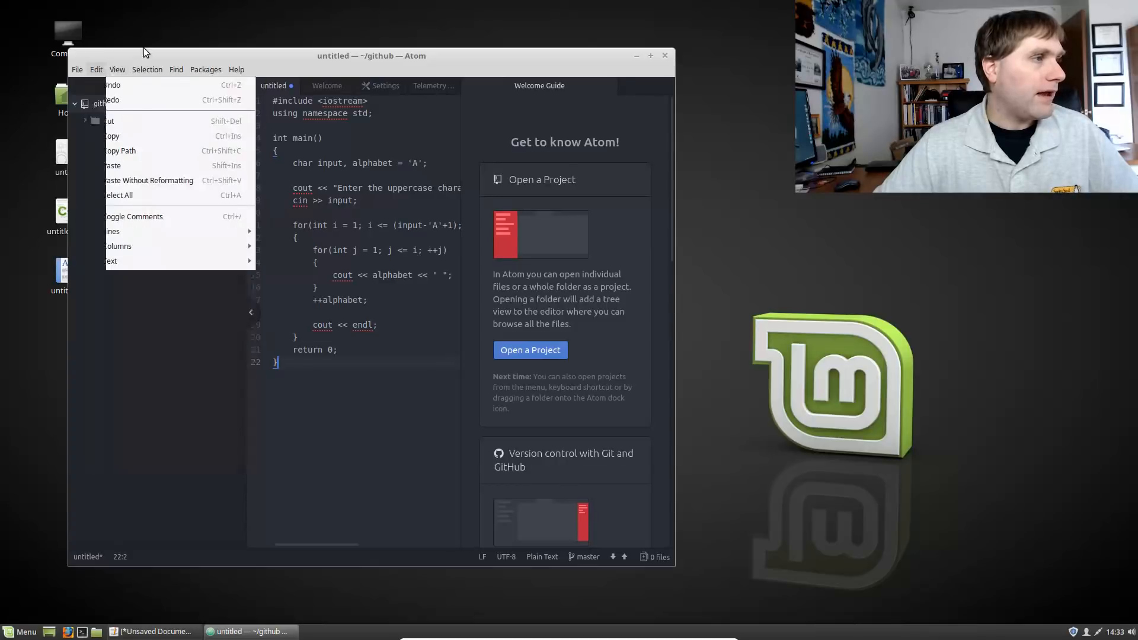
click(205, 69)
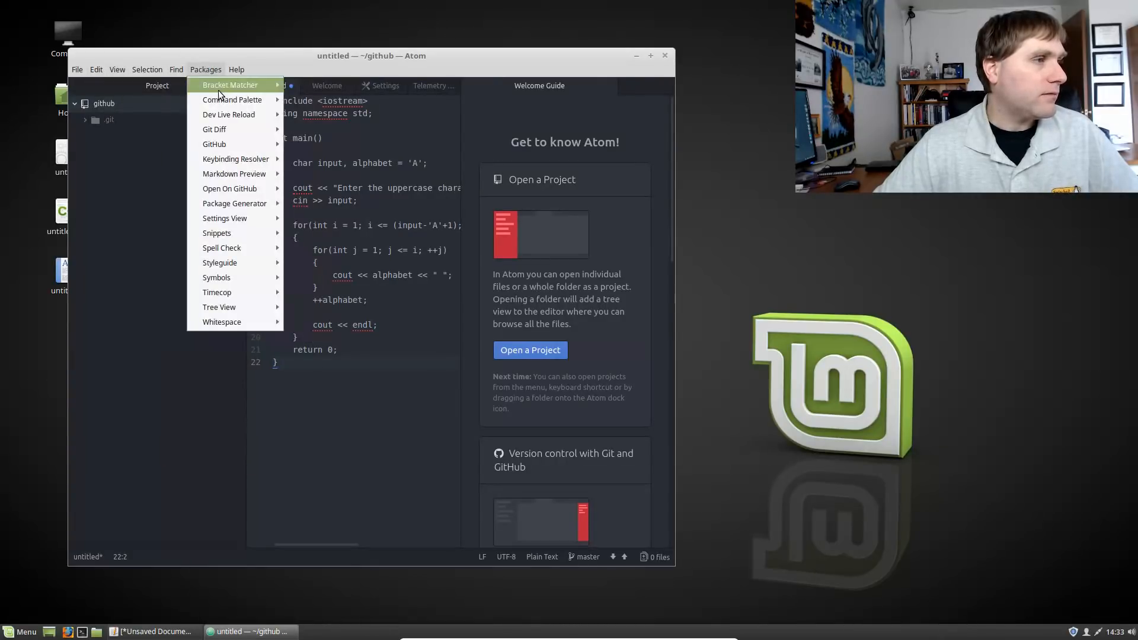
mouse_move(221, 321)
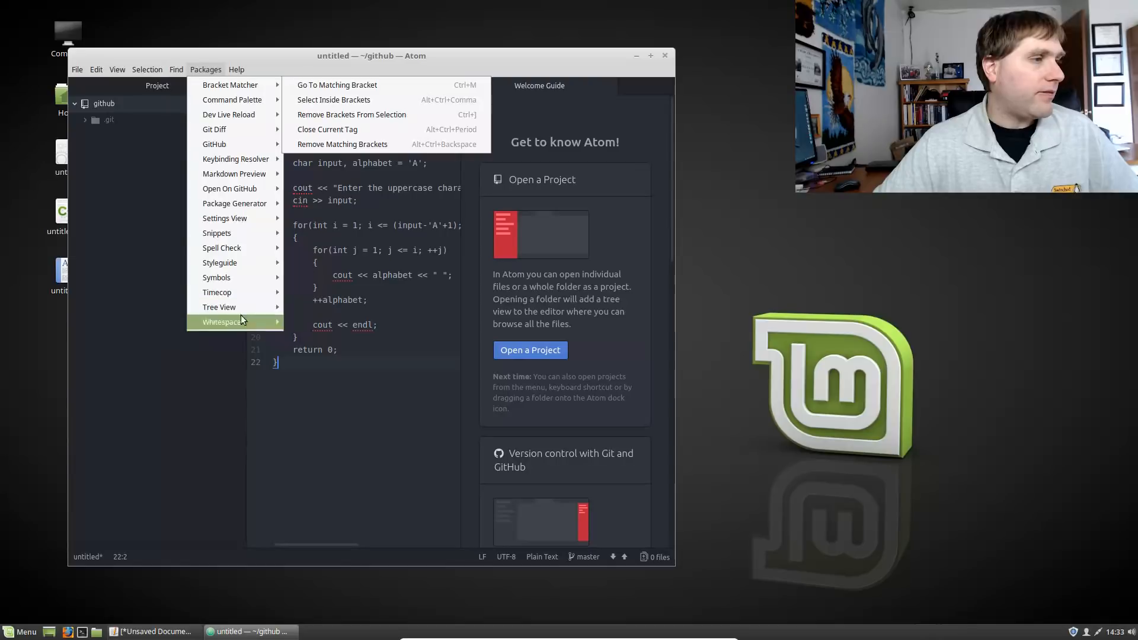
click(175, 69)
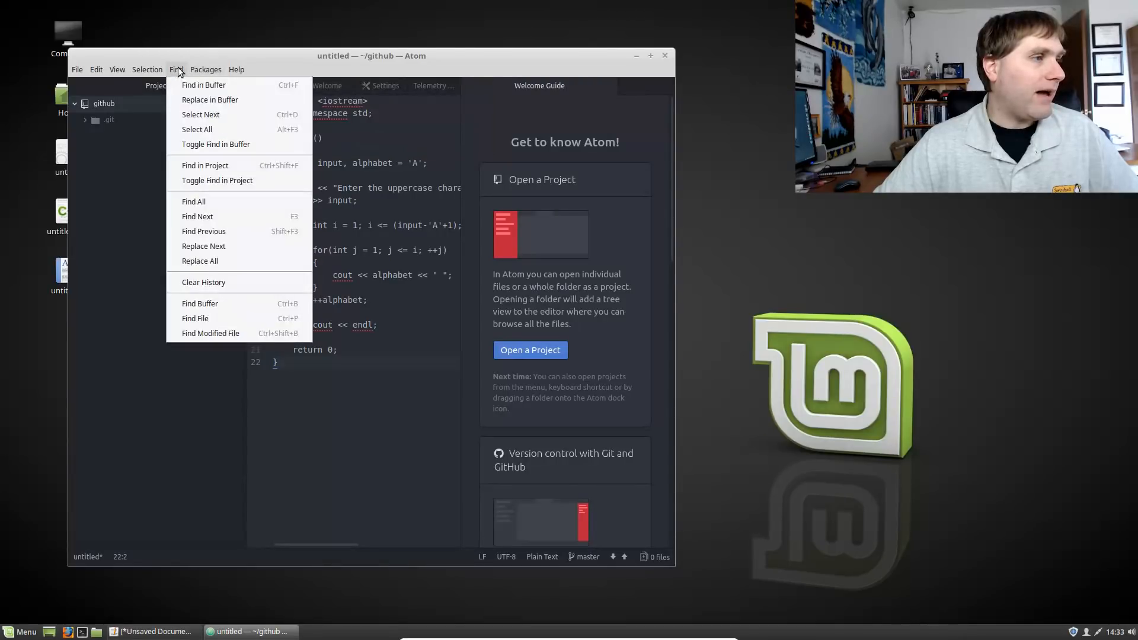
click(147, 69)
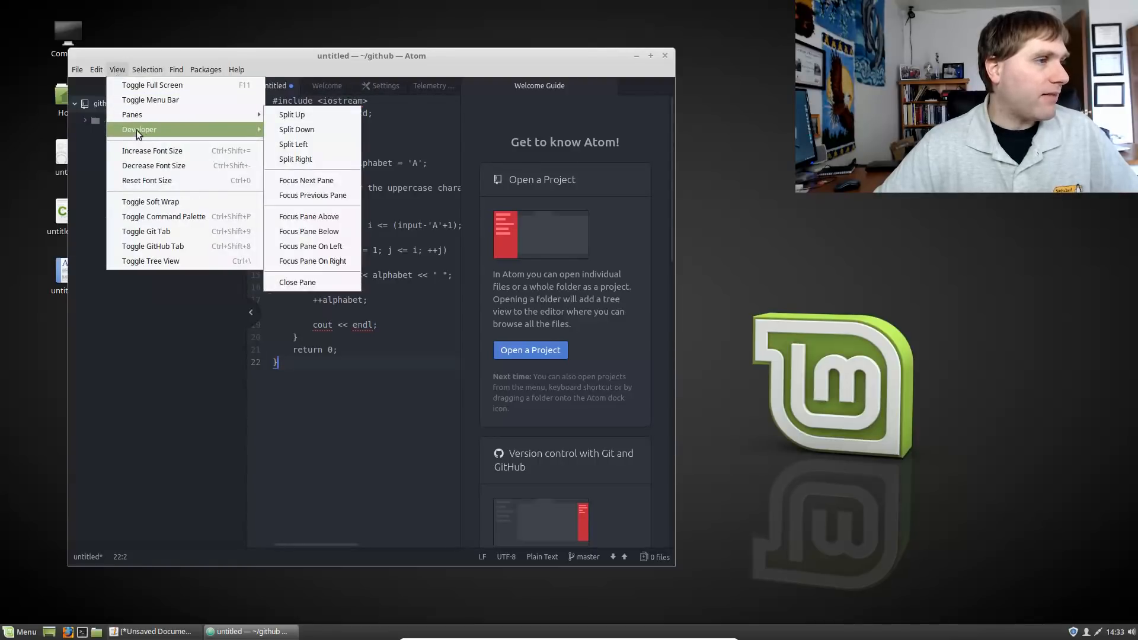
click(95, 69)
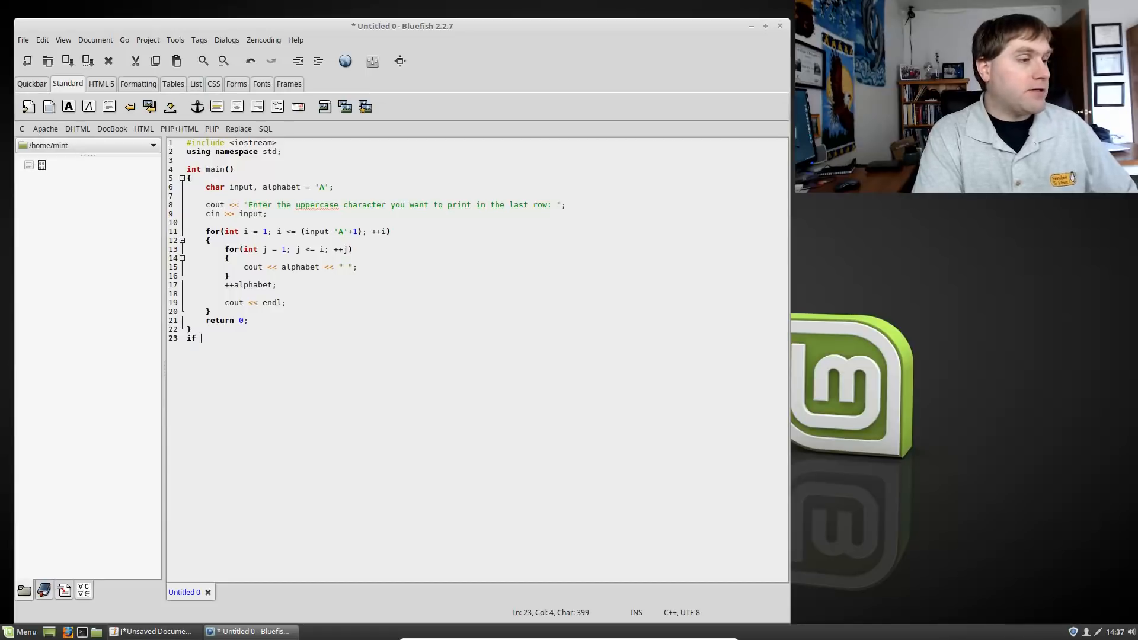
Type if( to get an auto-closed if block, then browse Document and File menus.
key(BackSpace)
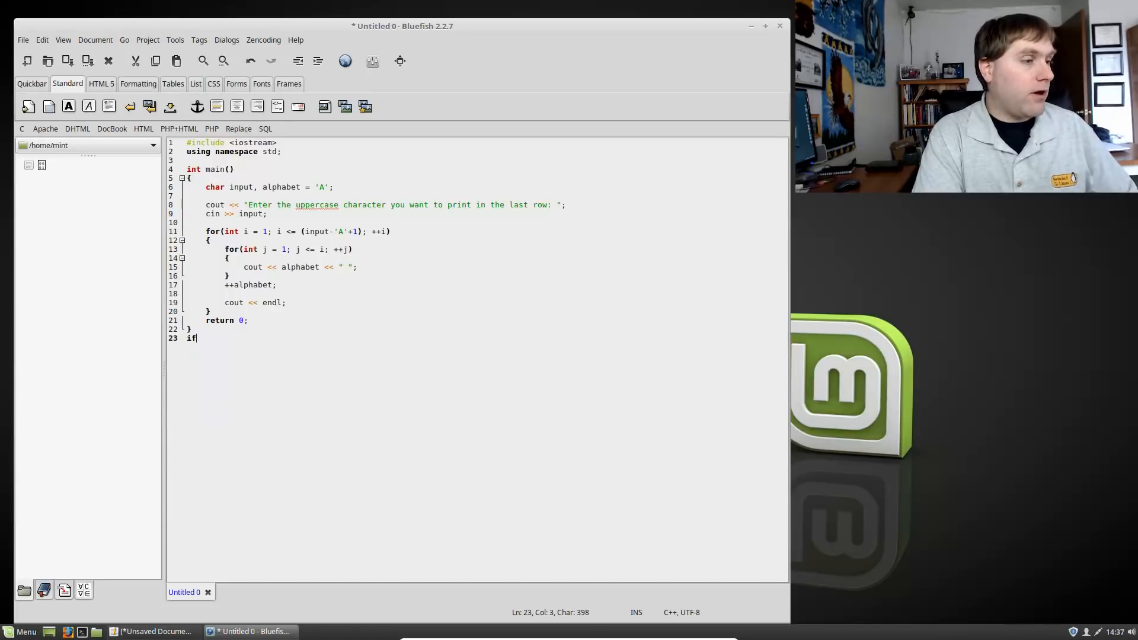
text((){)
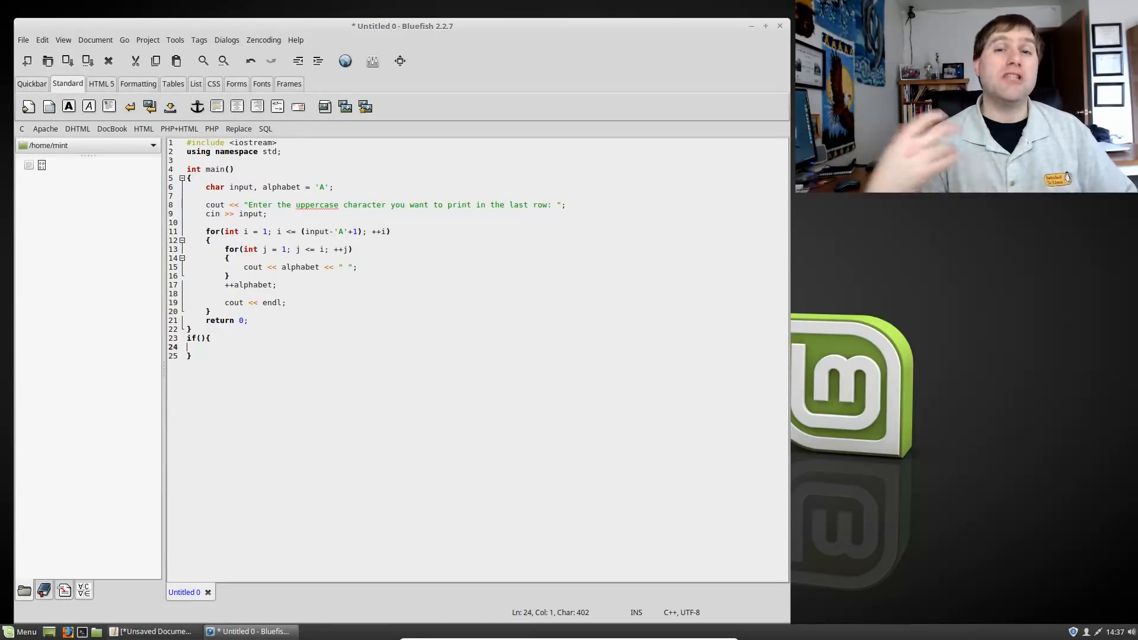
mouse_move(201, 250)
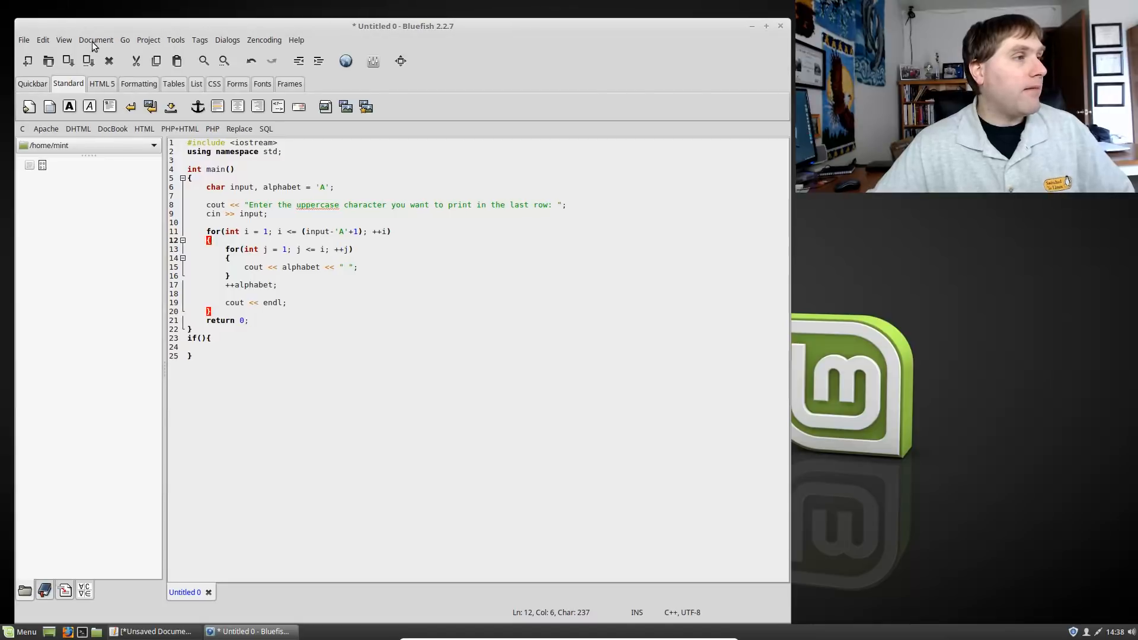
click(96, 39)
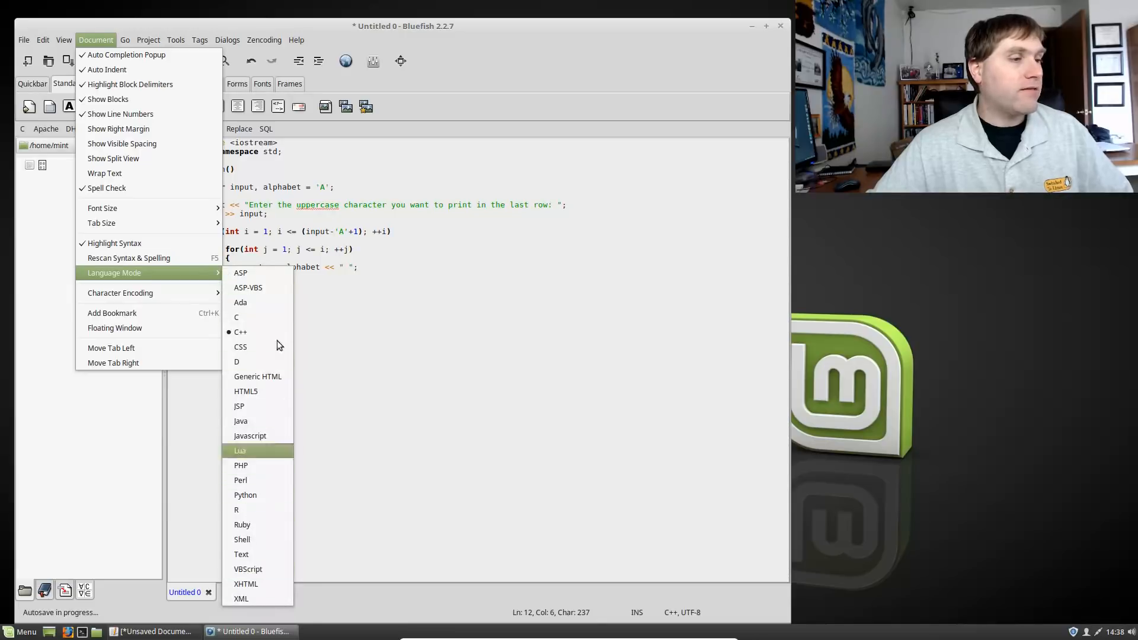
click(23, 40)
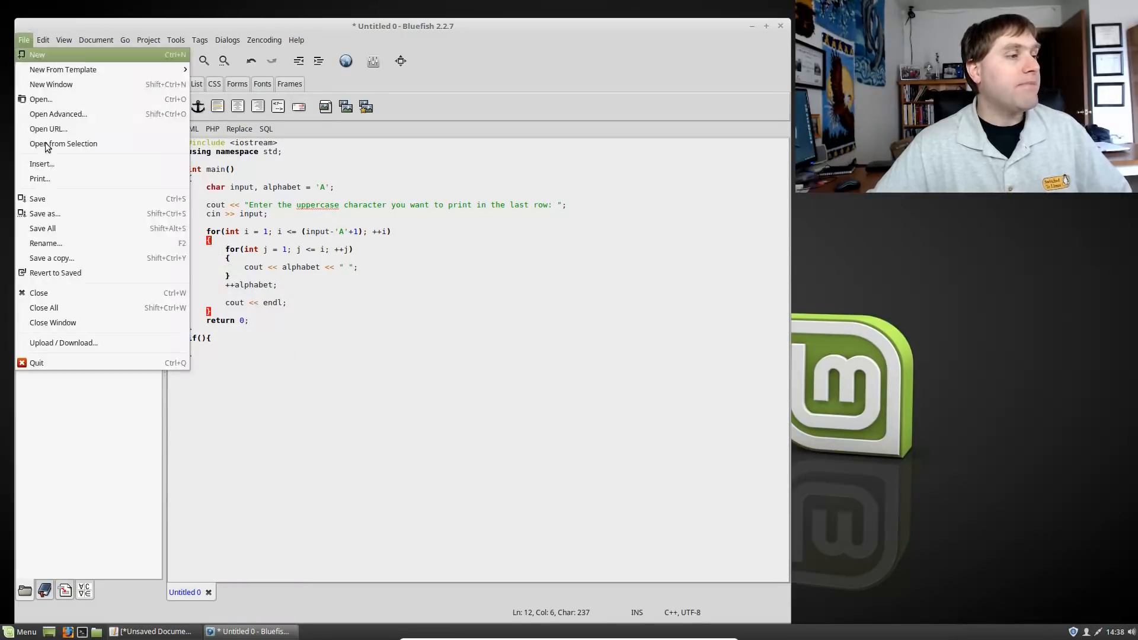
mouse_move(62, 69)
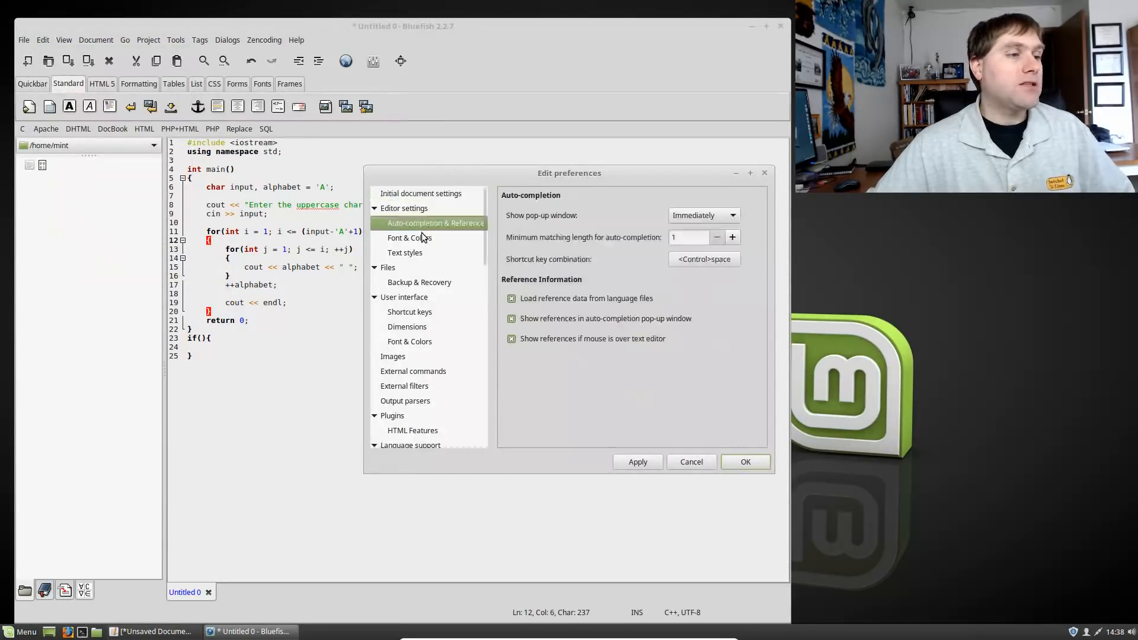
Browse Bluefish preferences: Font & Colors, Auto-completion, then Text styles.
click(410, 237)
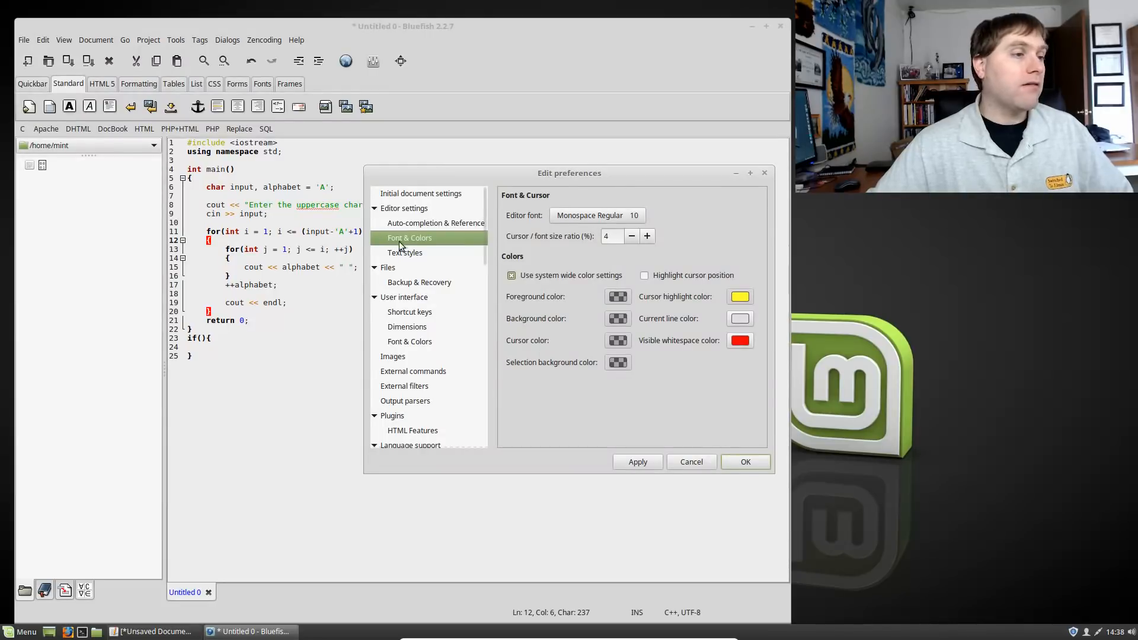
click(435, 223)
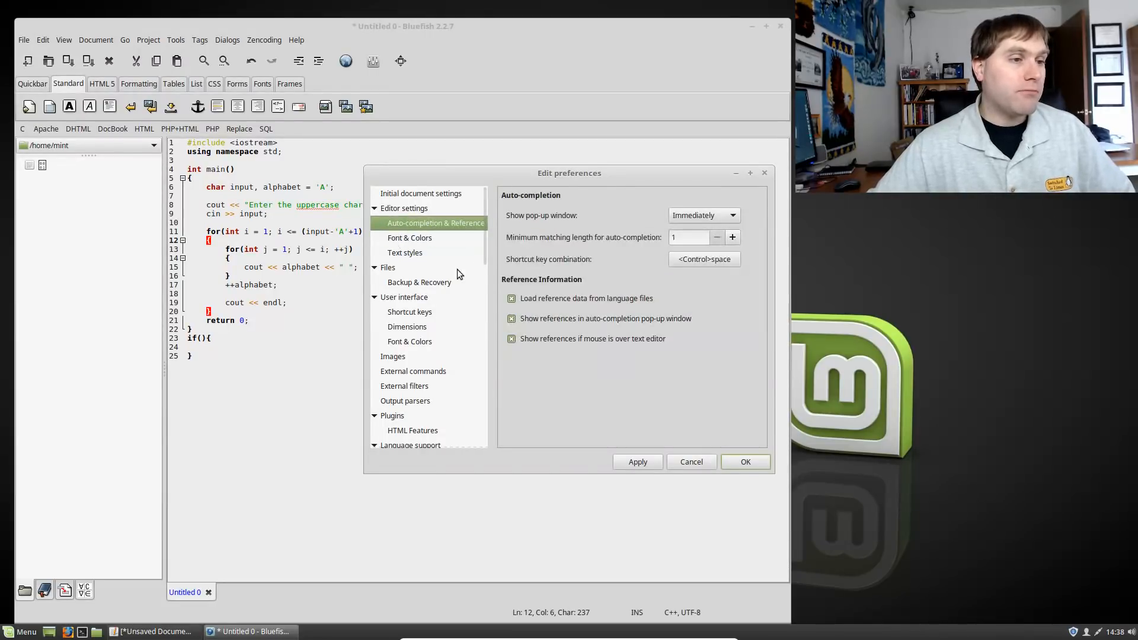
mouse_move(420, 259)
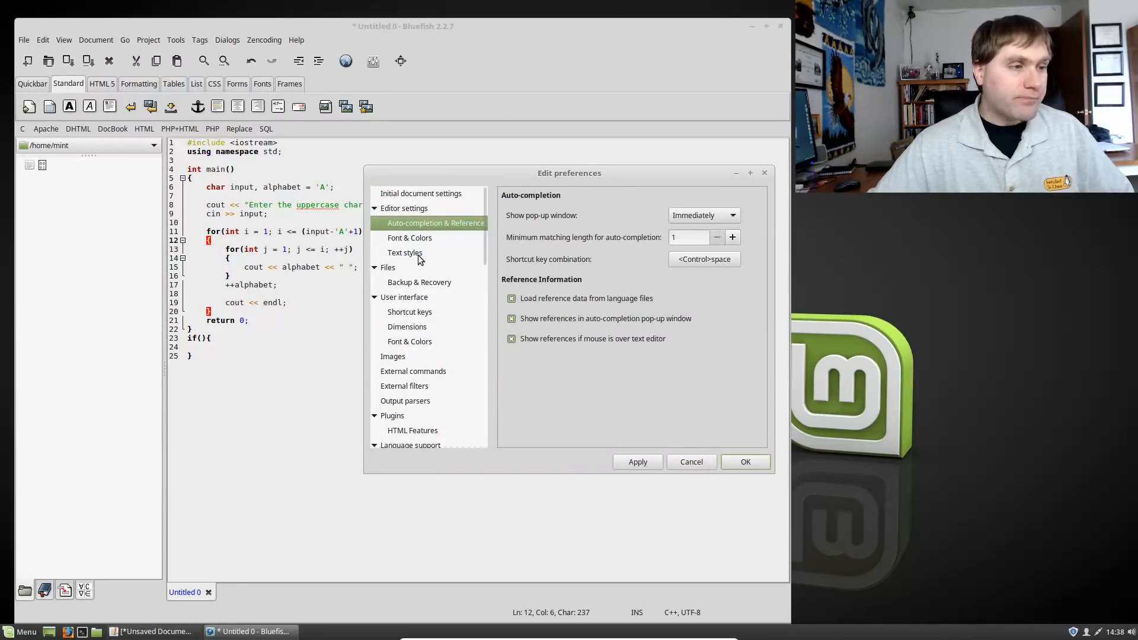
click(405, 252)
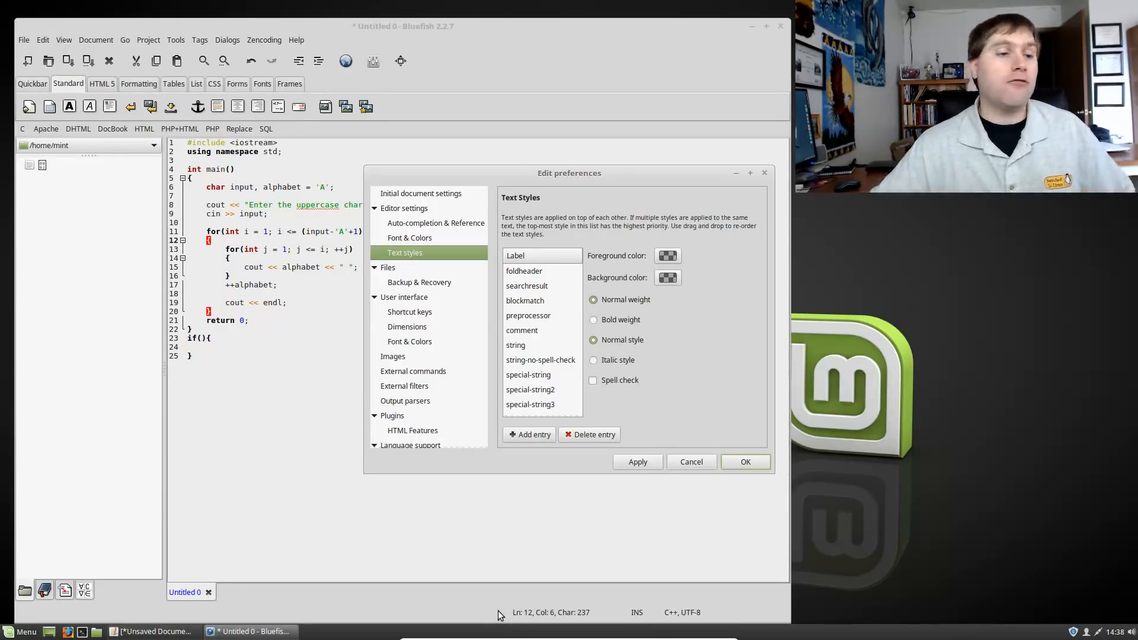
click(690, 462)
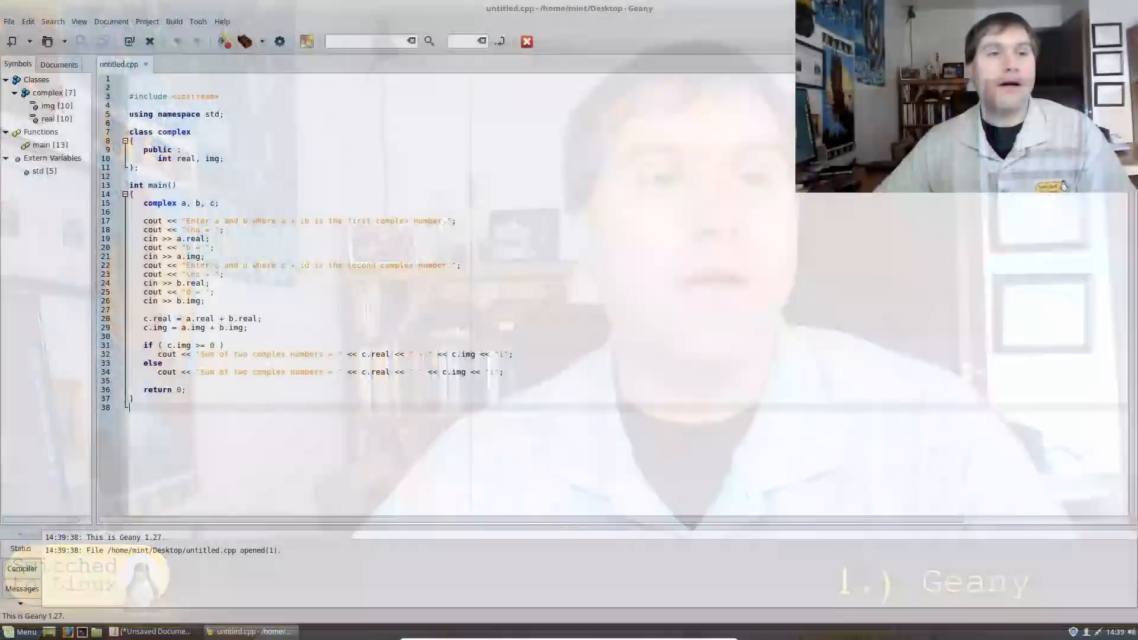
click(175, 22)
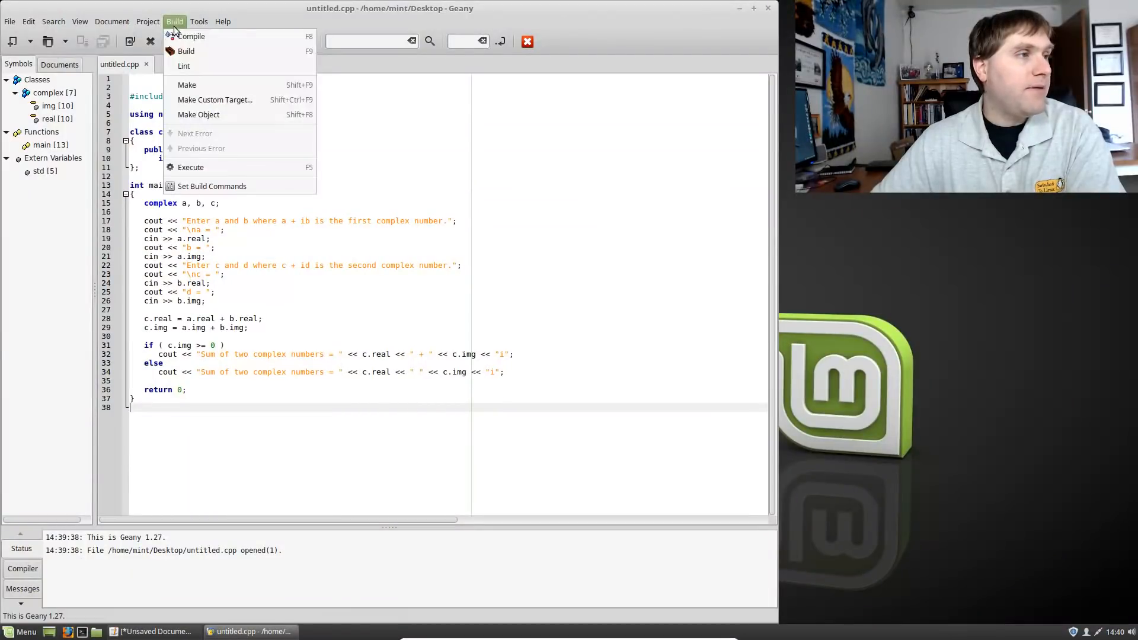
mouse_move(214, 100)
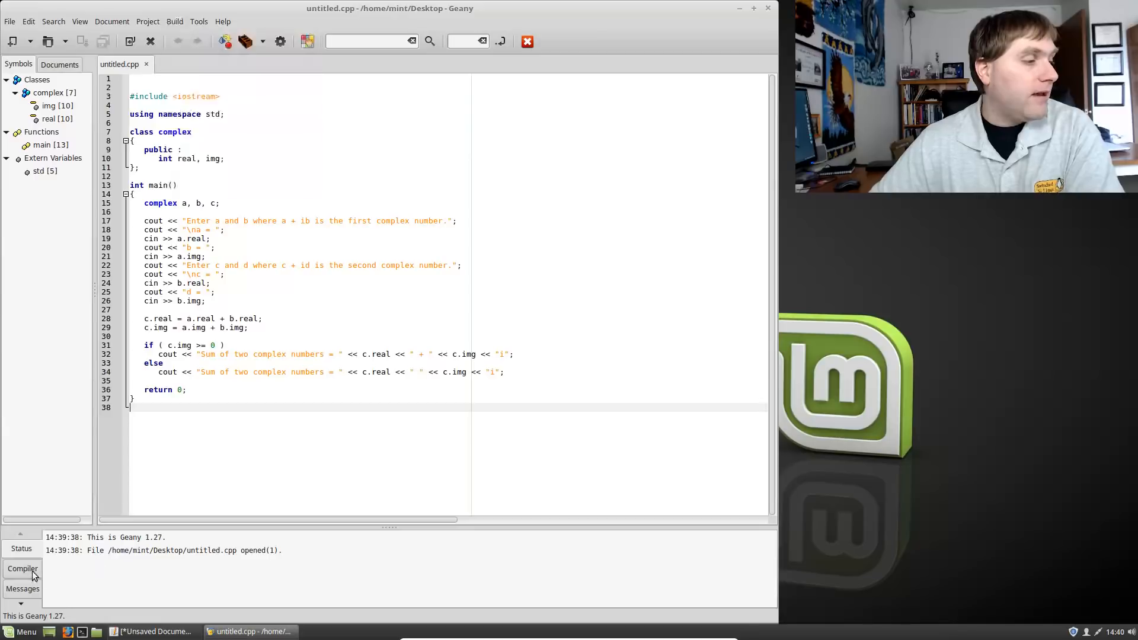
click(22, 588)
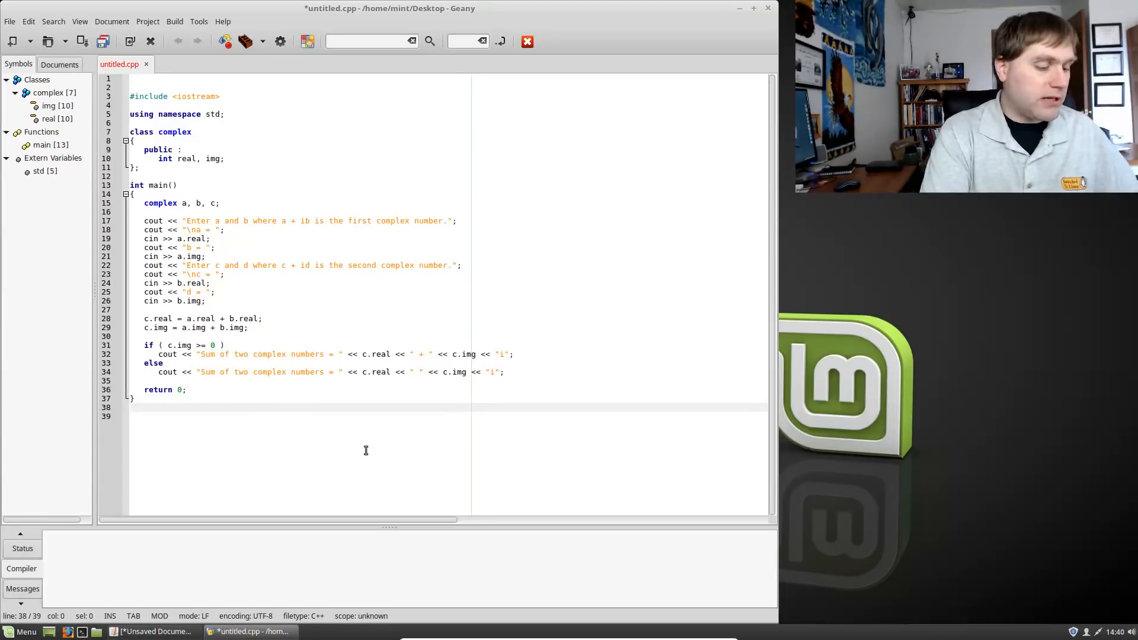
text(int)
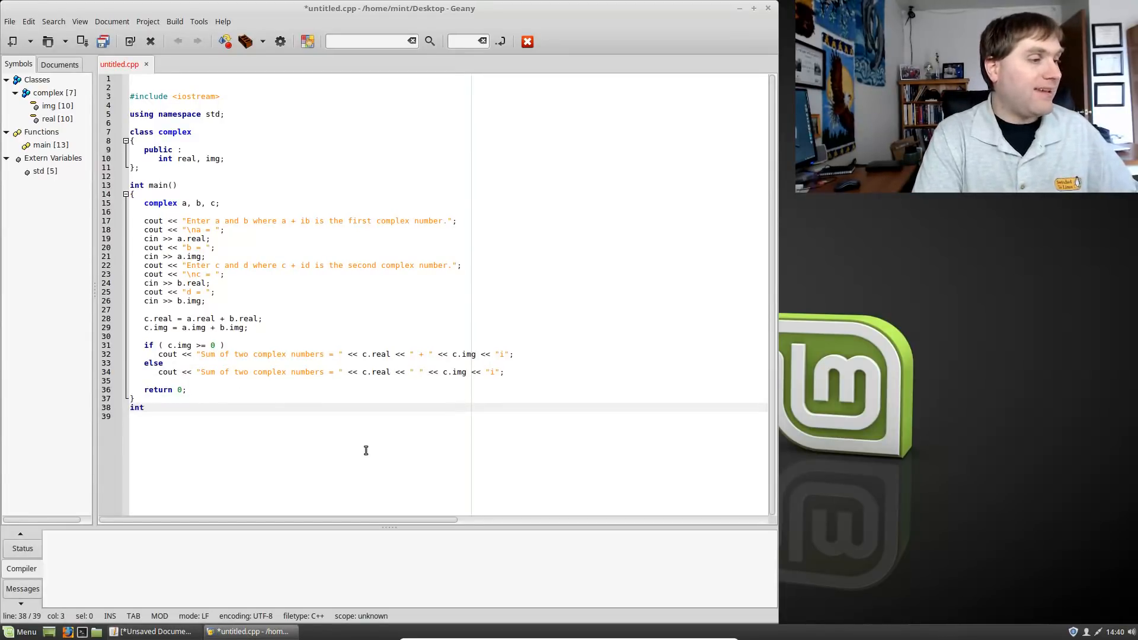
text(if)
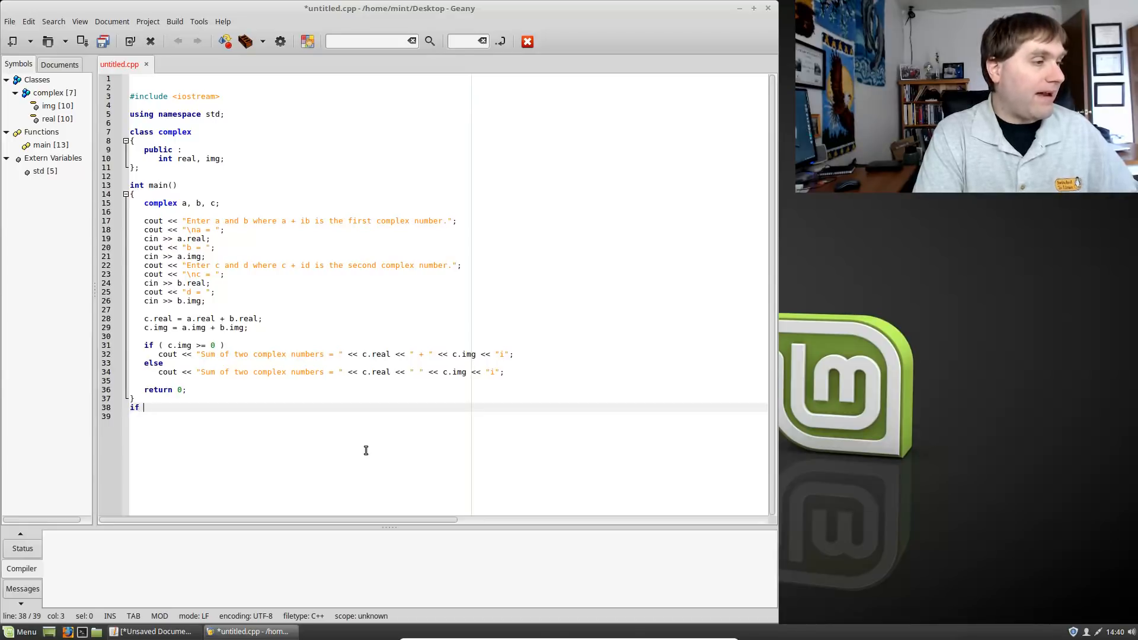
key(BackSpace)
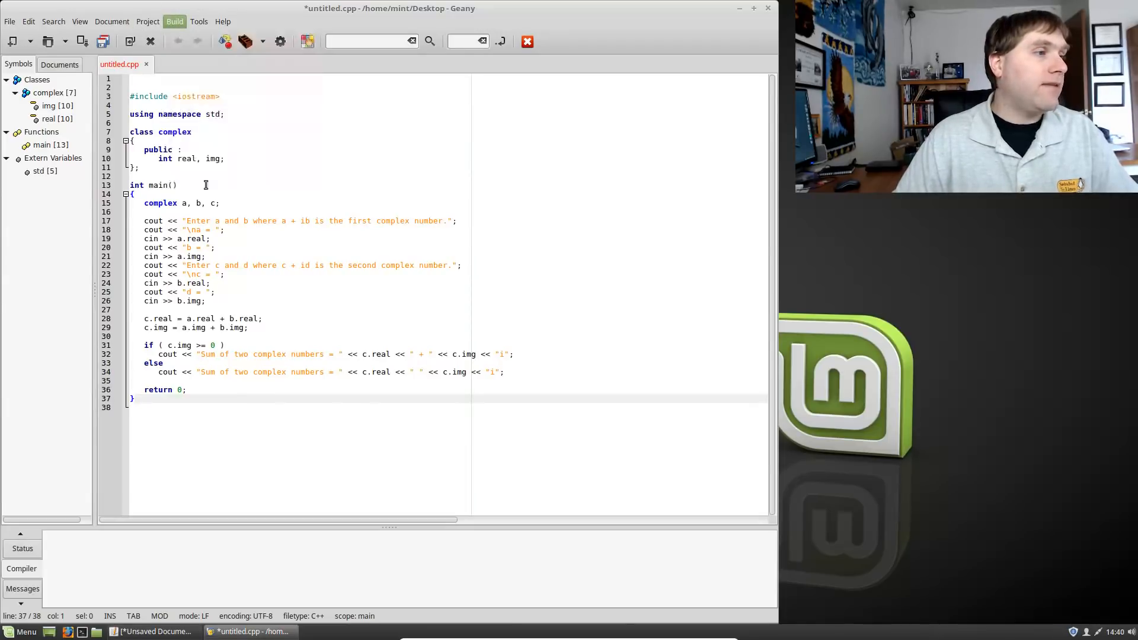
click(174, 21)
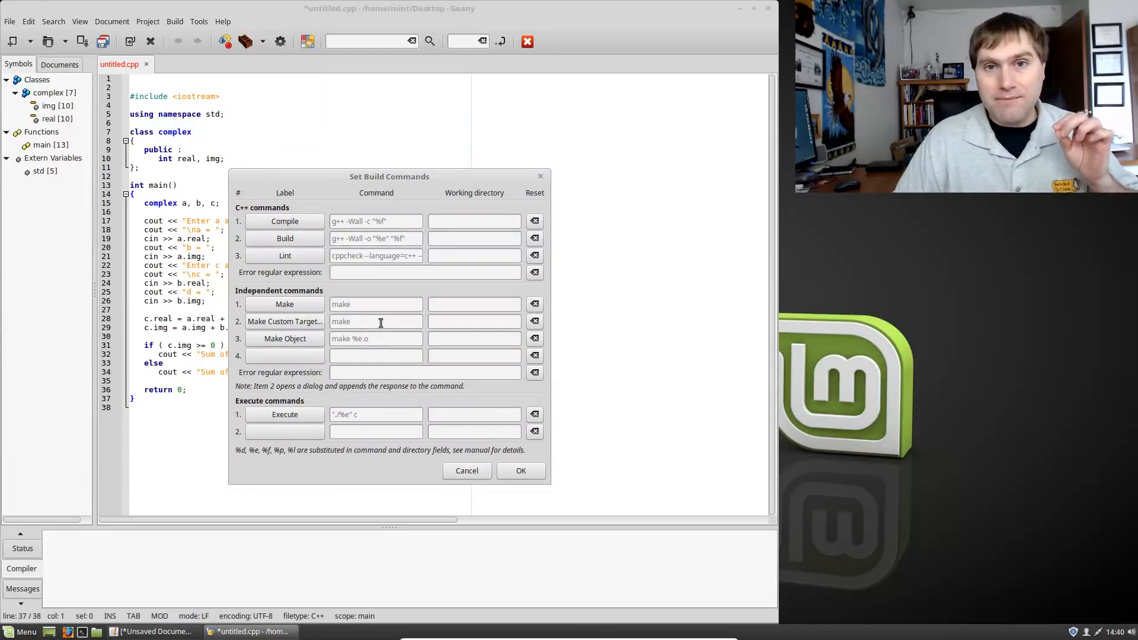
mouse_move(613, 12)
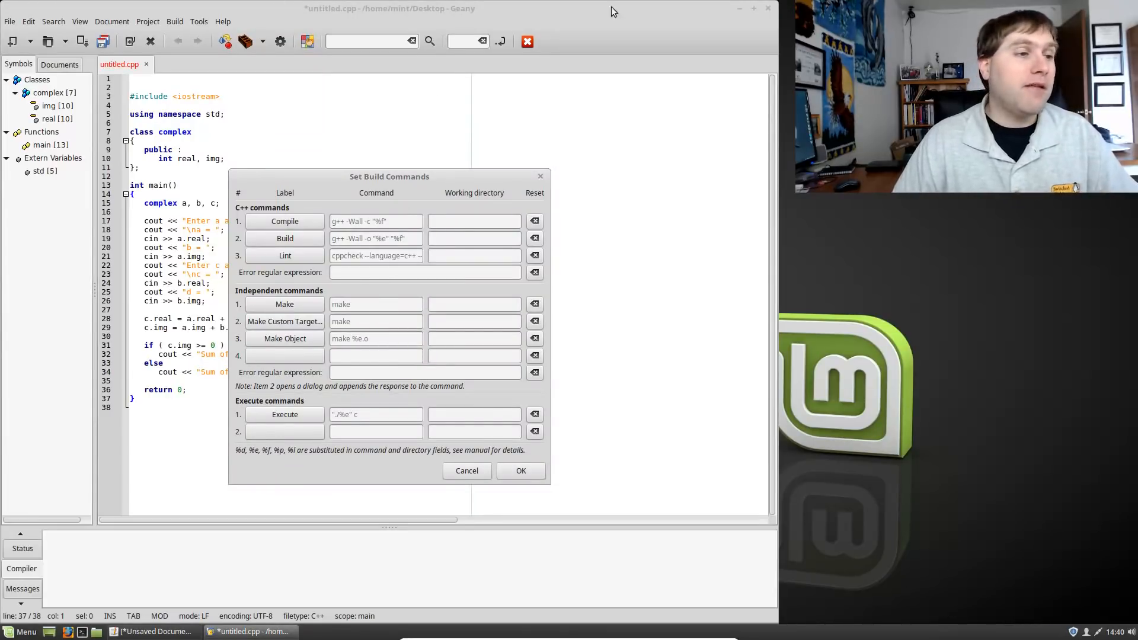
click(467, 470)
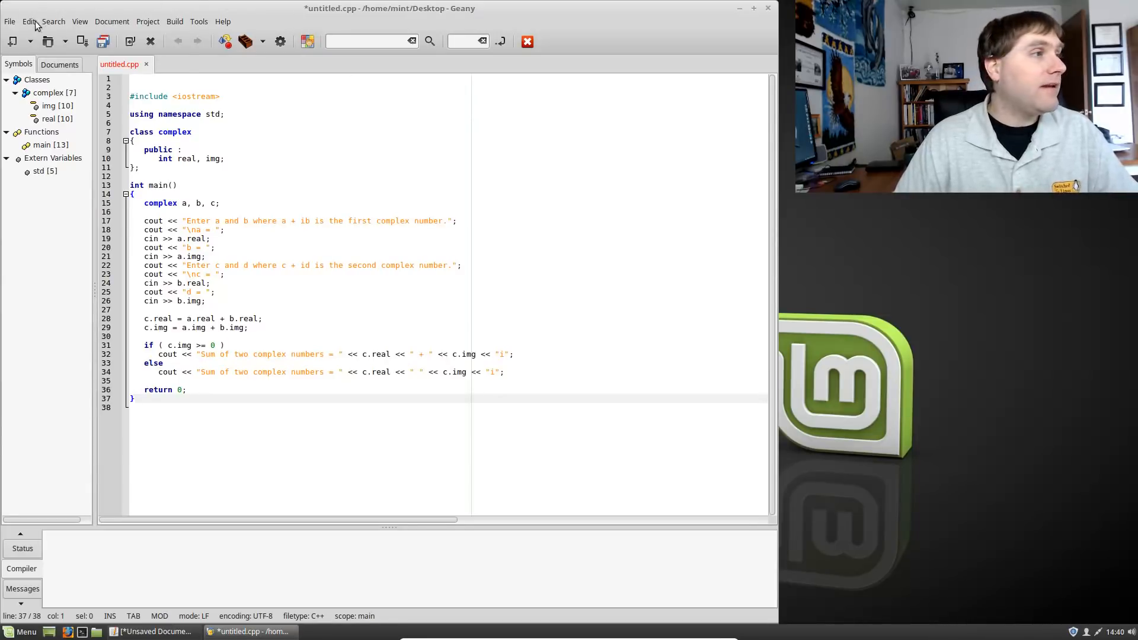
Browse Geany's View menu and Document filetype options, ending in the Edit menu.
click(80, 21)
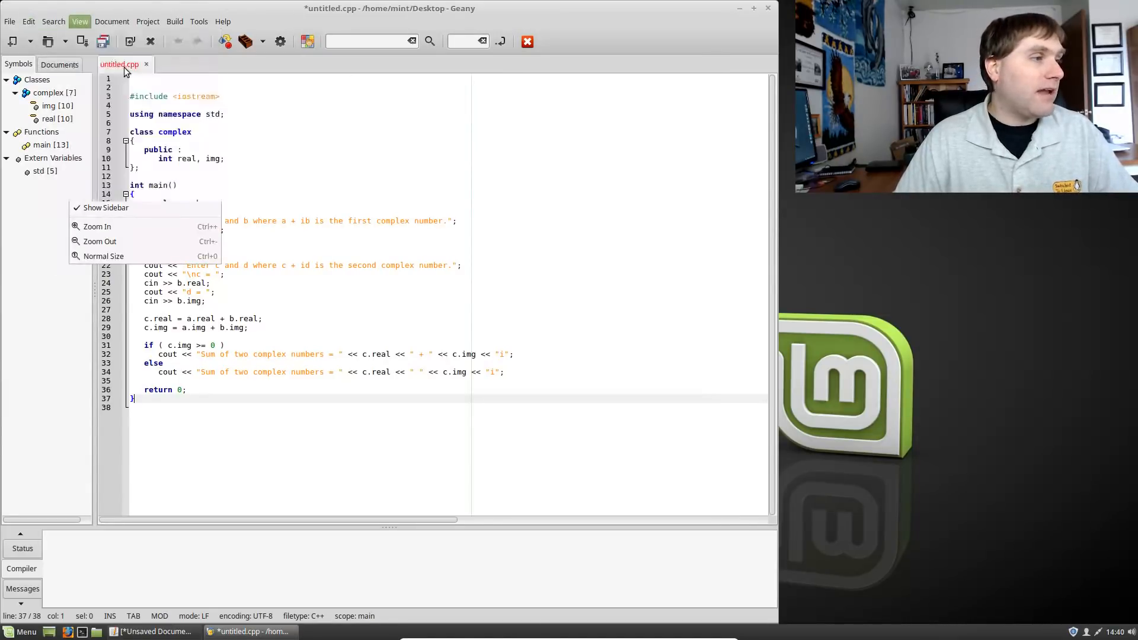
click(112, 21)
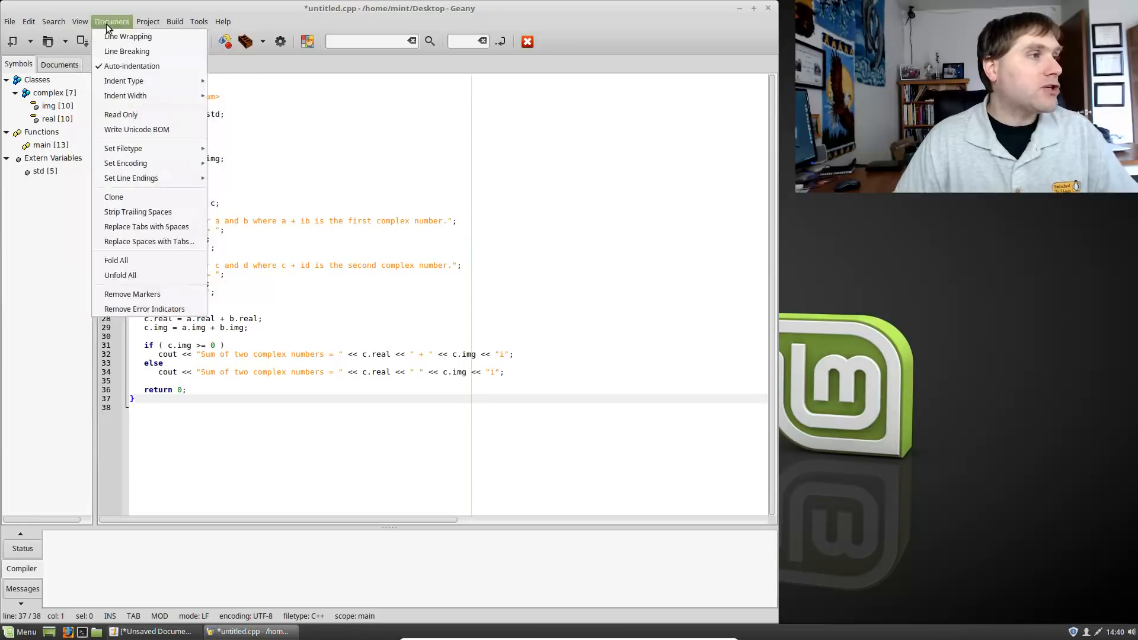
mouse_move(123, 81)
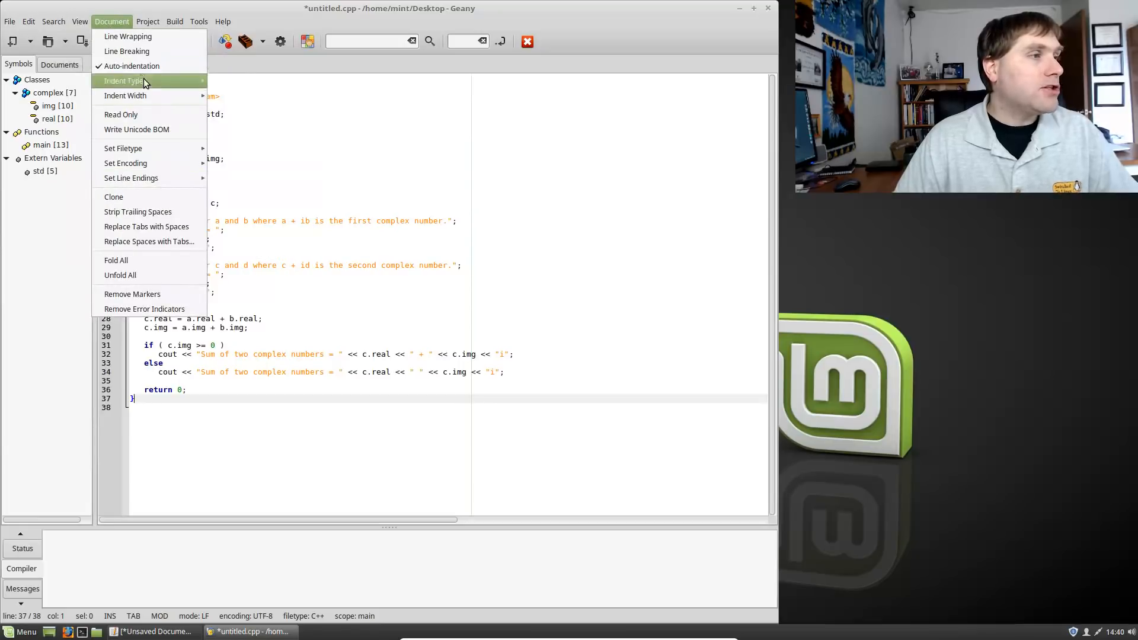
mouse_move(126, 148)
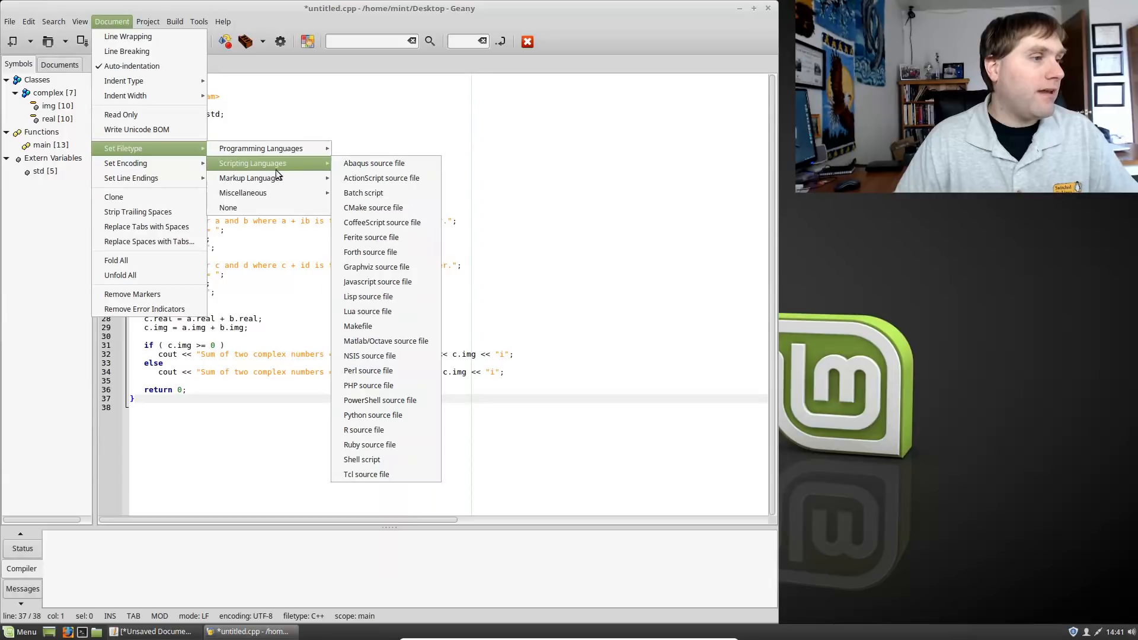
mouse_move(250, 178)
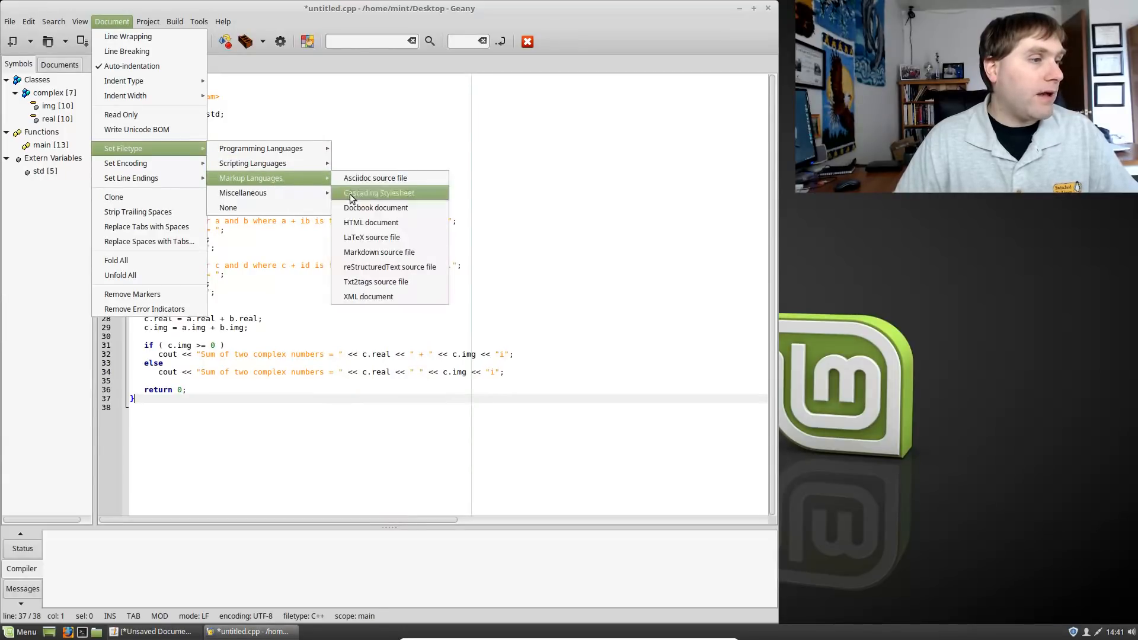
mouse_move(242, 192)
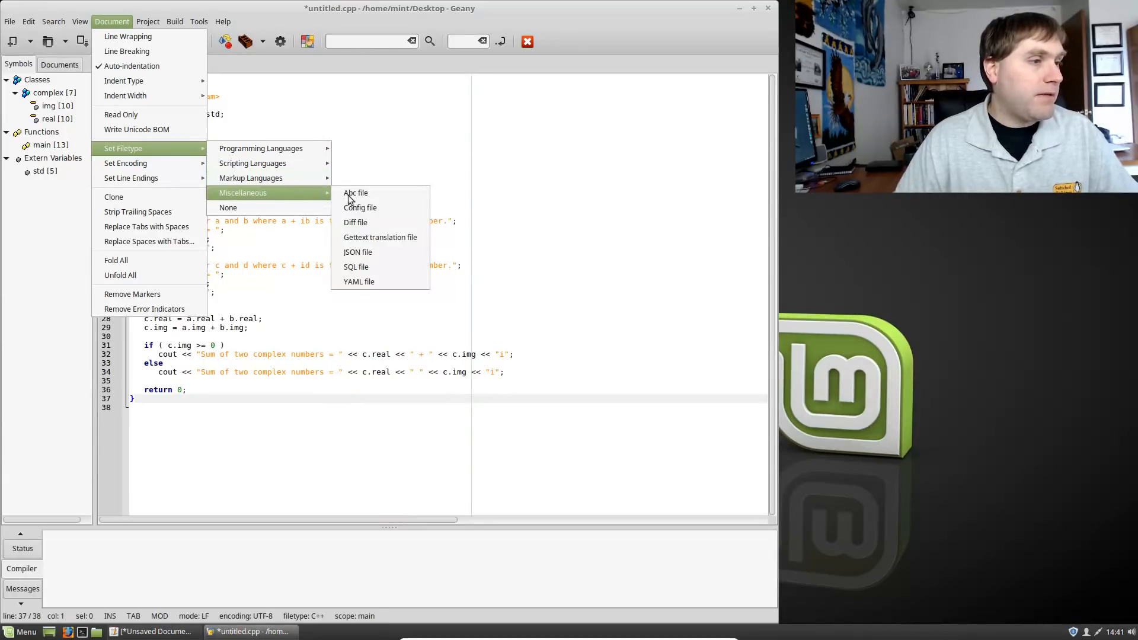
mouse_move(253, 162)
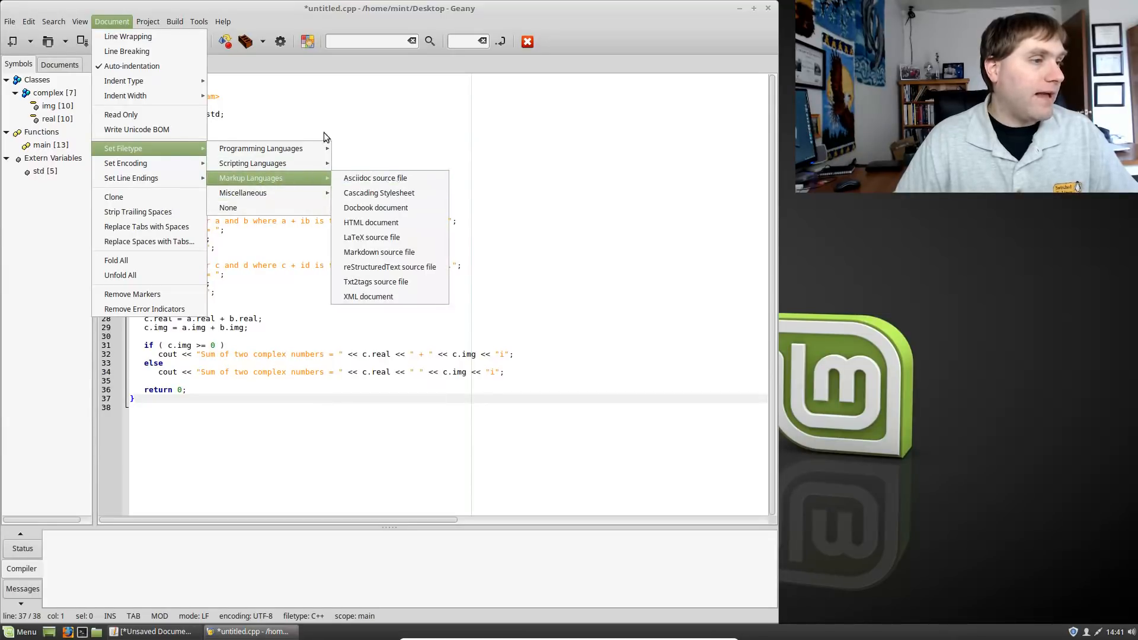
mouse_move(127, 469)
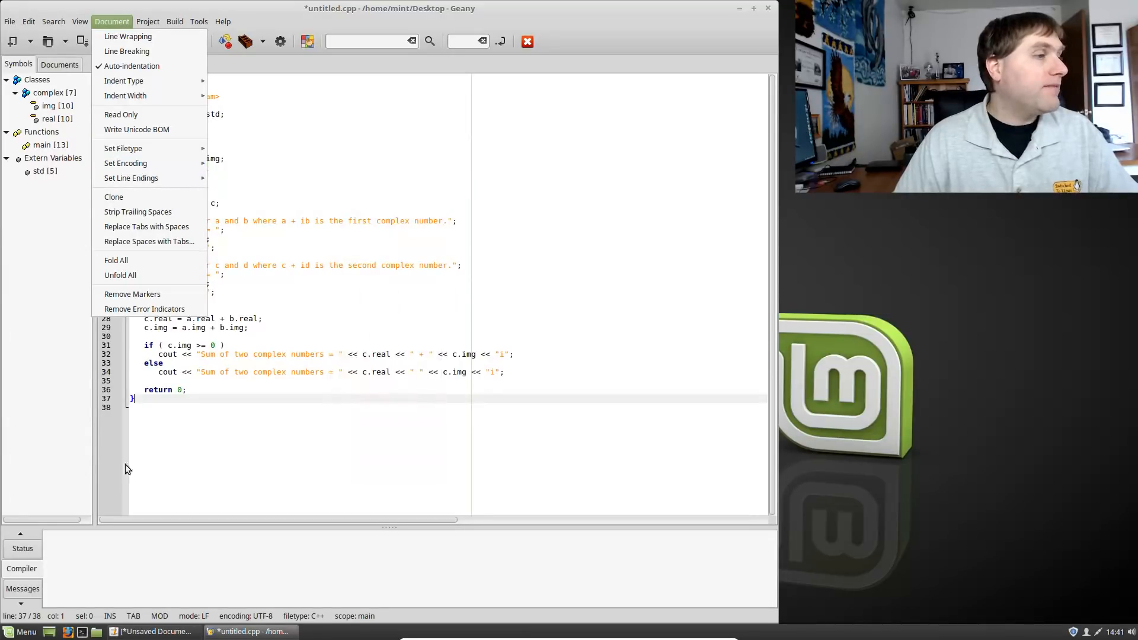
click(28, 21)
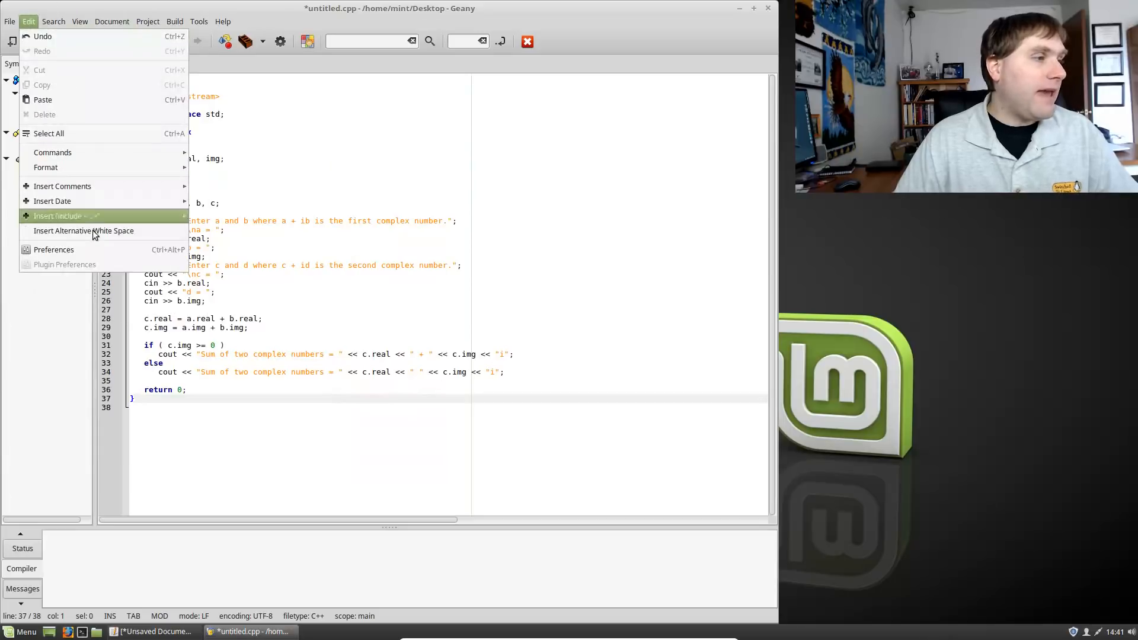
click(53, 249)
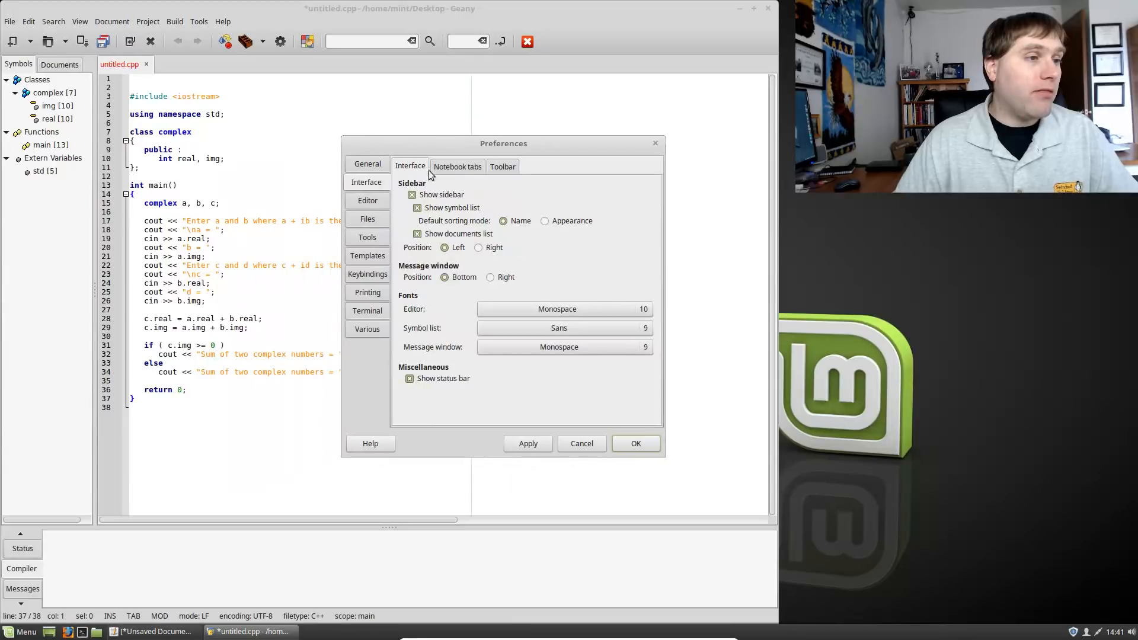
click(367, 200)
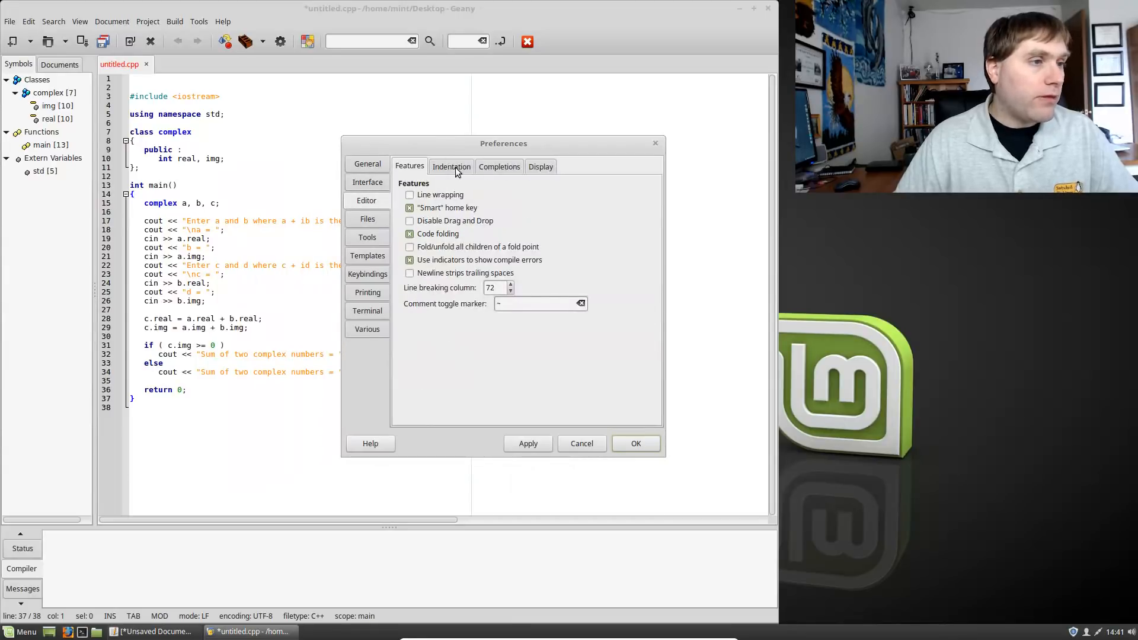
click(499, 166)
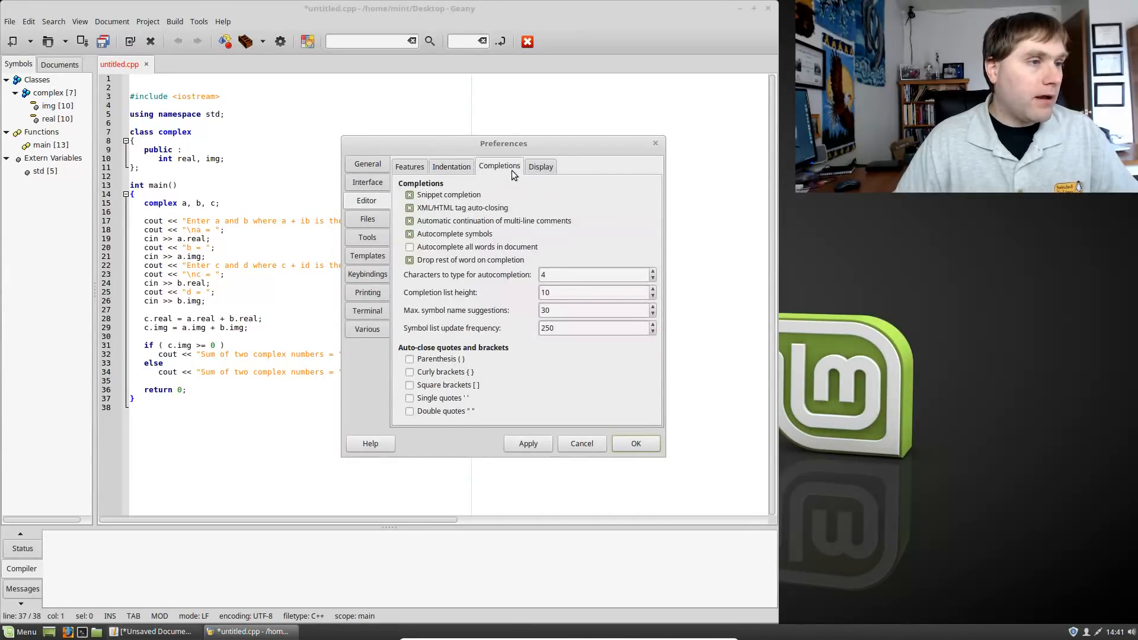
click(410, 359)
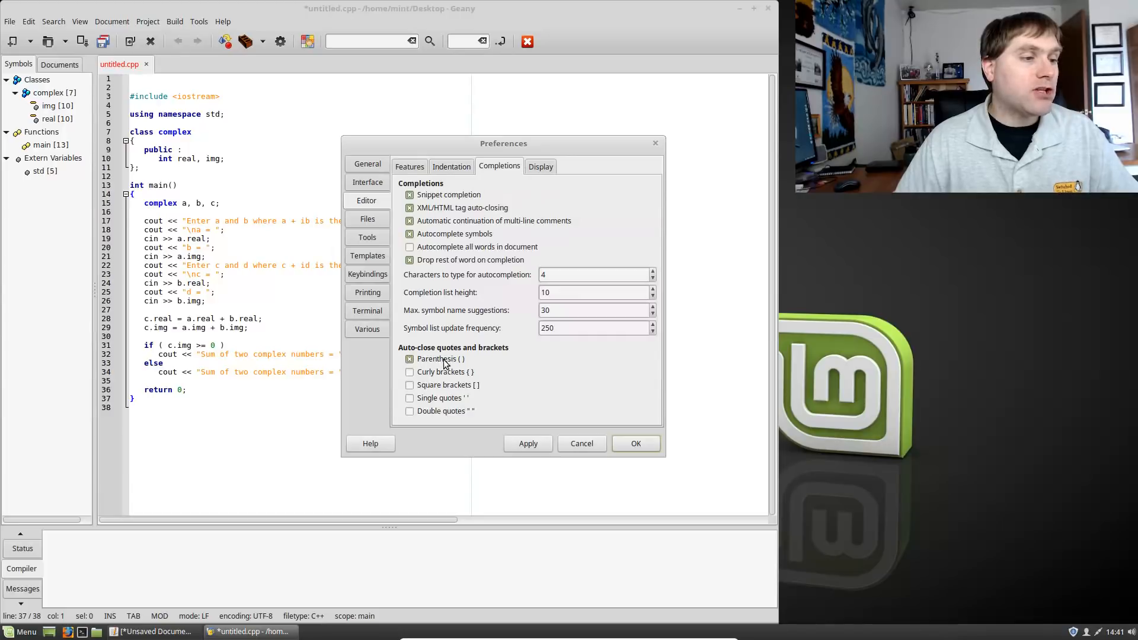
click(410, 358)
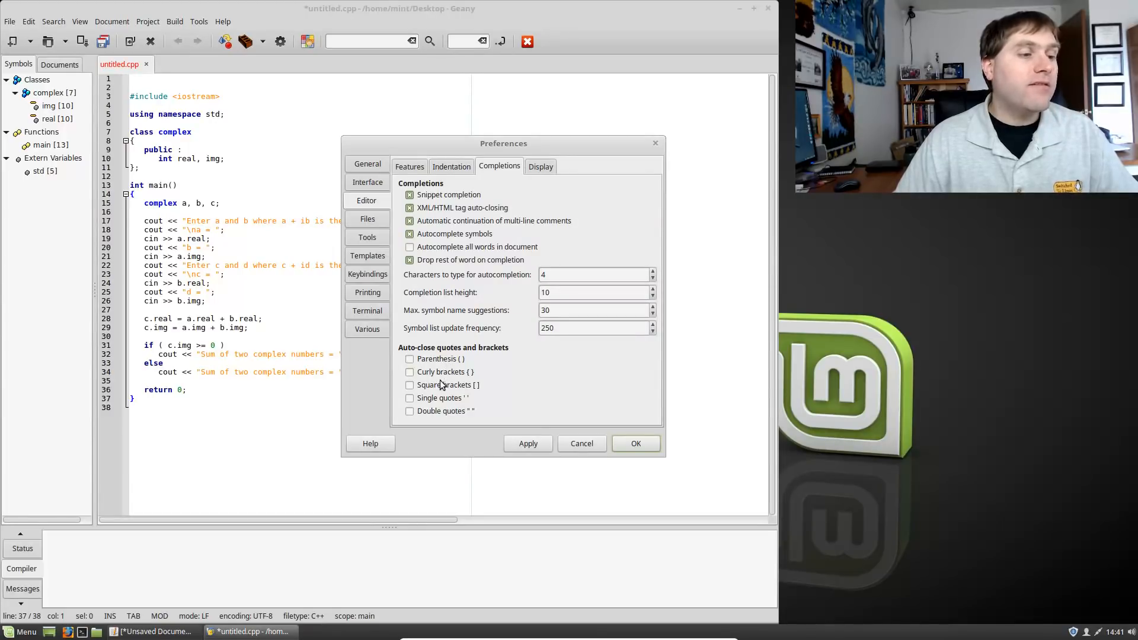
click(410, 398)
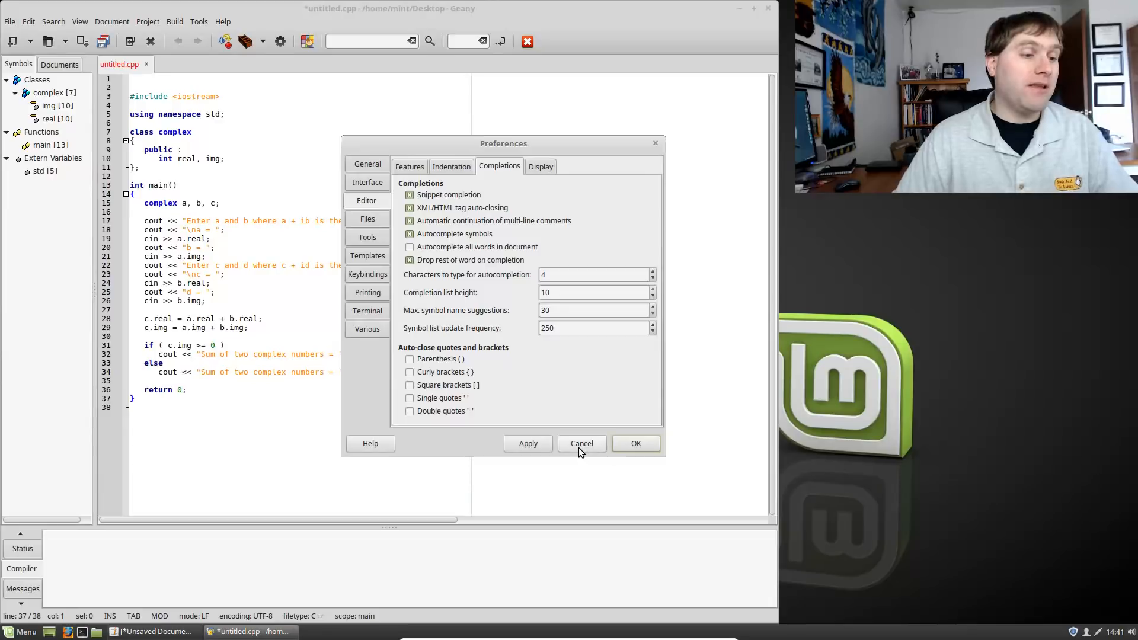
click(581, 443)
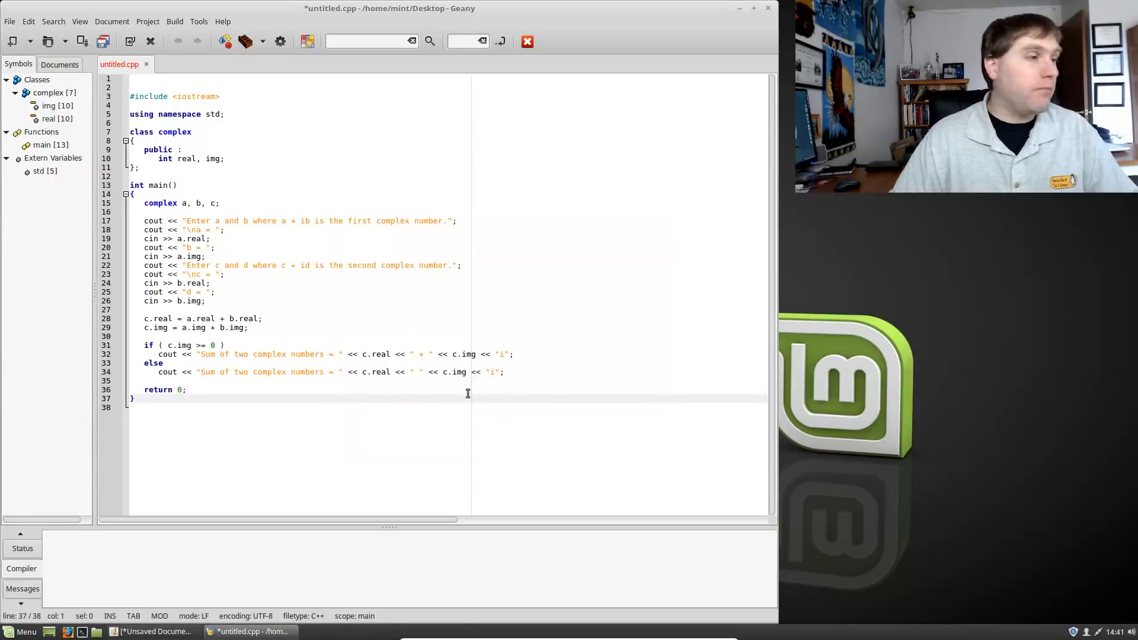